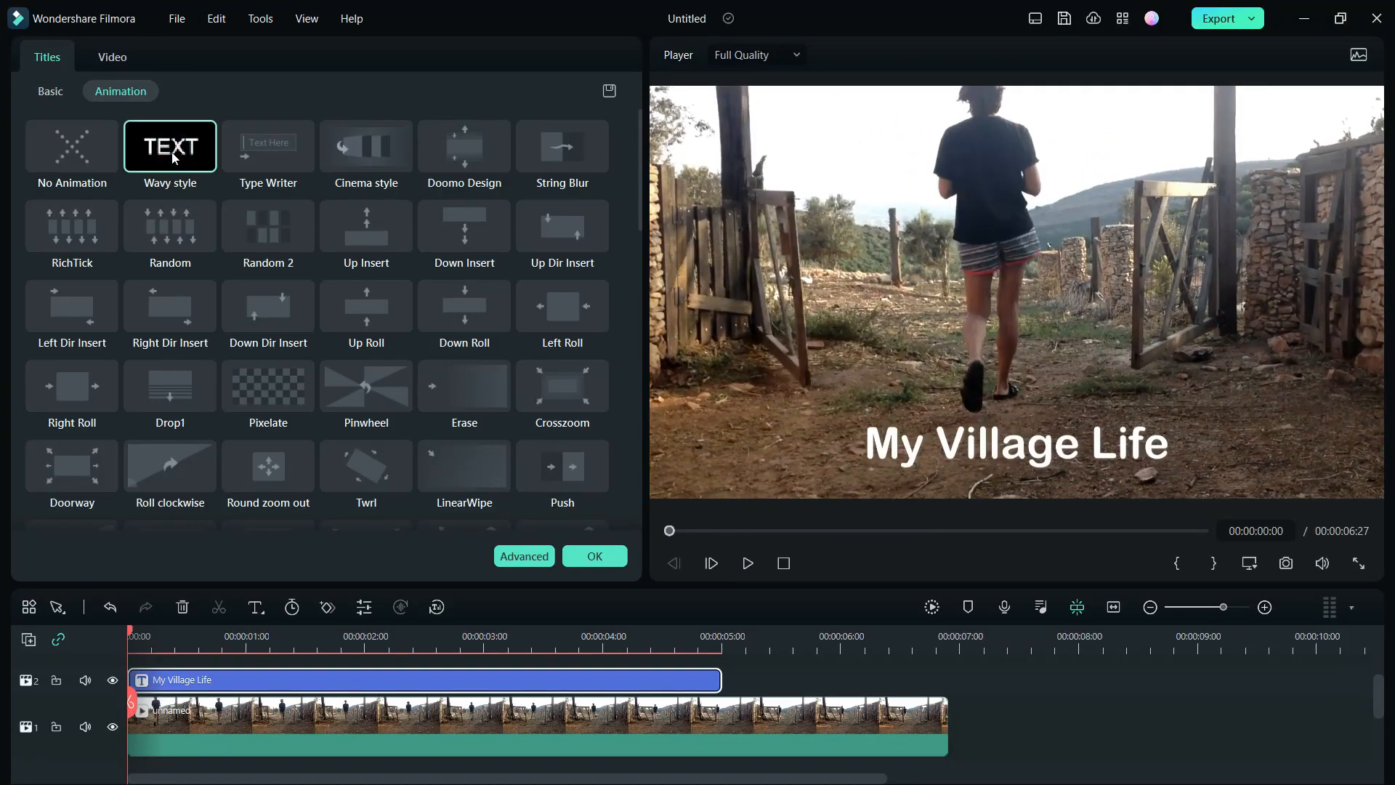
Drag the Red Neon Winds sticker from Recommended onto track 2 above the village clip.
{"action": "left_click", "coordinate": [365, 146]}
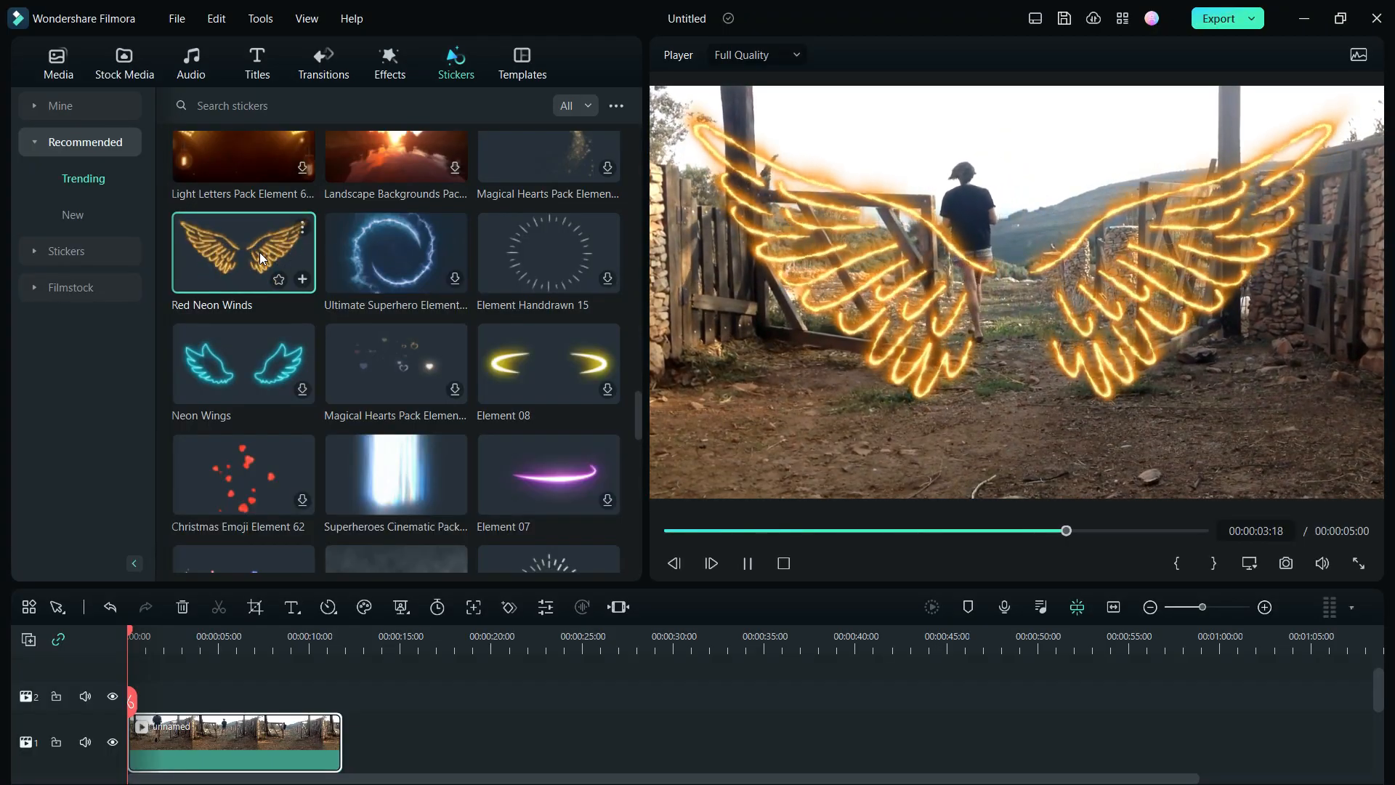
{"action": "left_click_drag", "start_coordinate": [242, 252], "coordinate": [174, 697]}
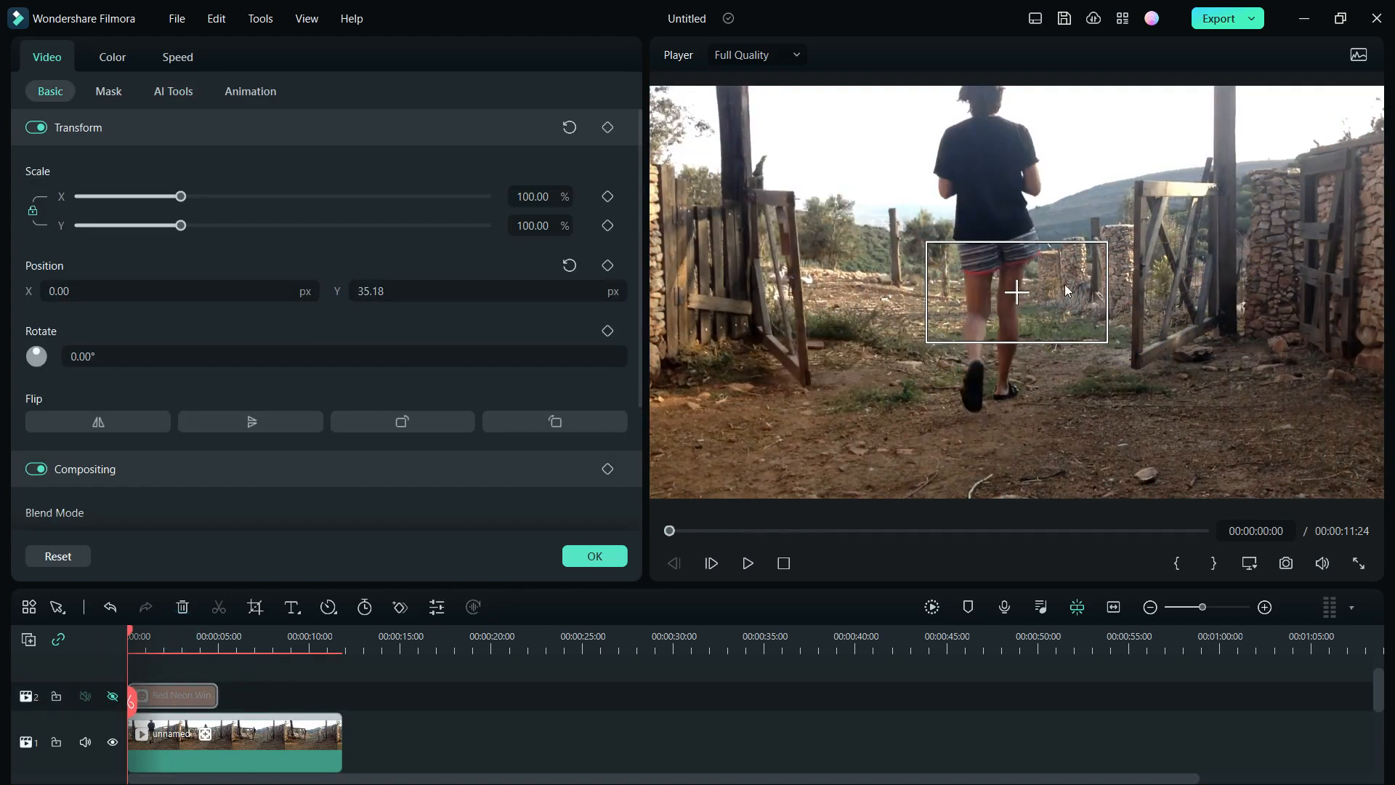
Enable Motion Tracking and fit the wings at 50% scale onto the girl's back.
{"action": "left_click", "coordinate": [173, 91]}
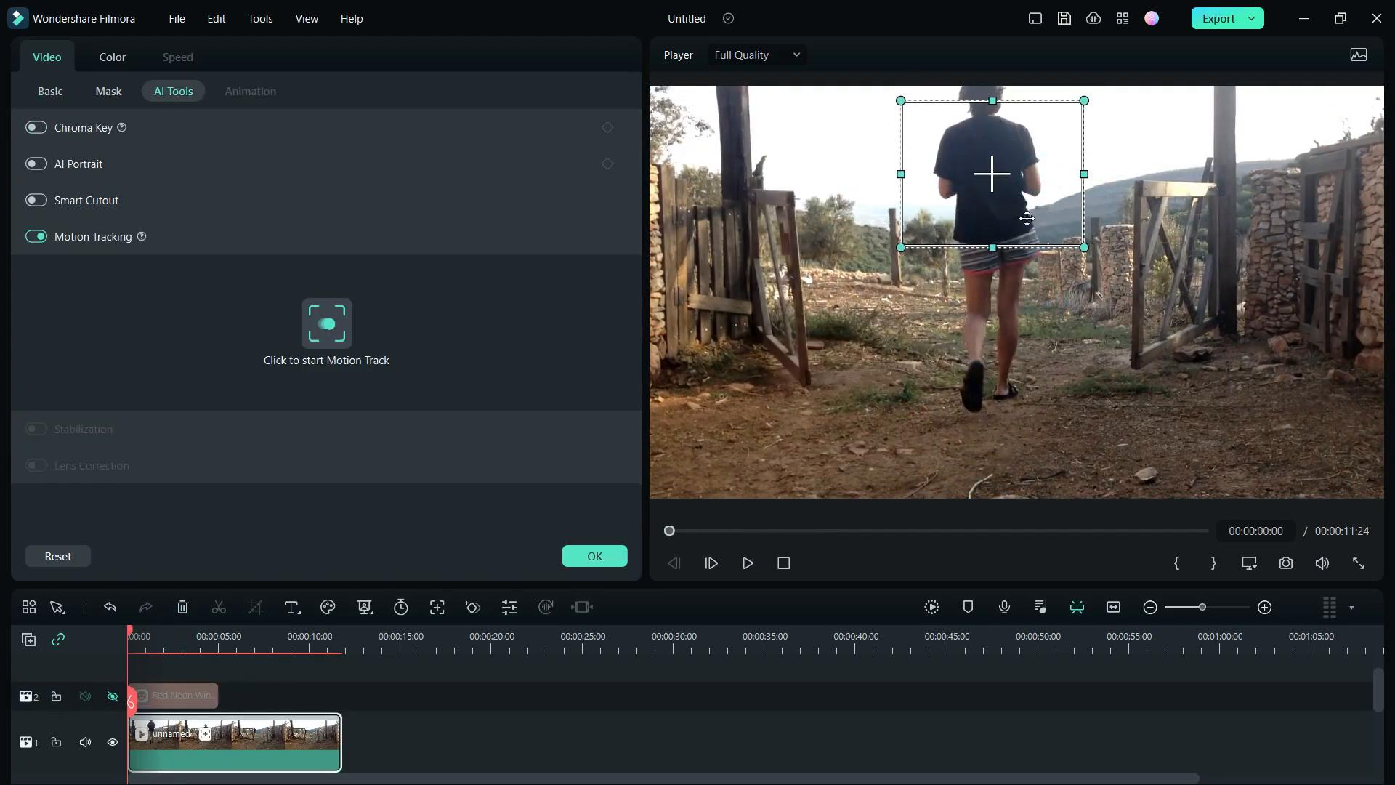
{"action": "left_click", "coordinate": [326, 323]}
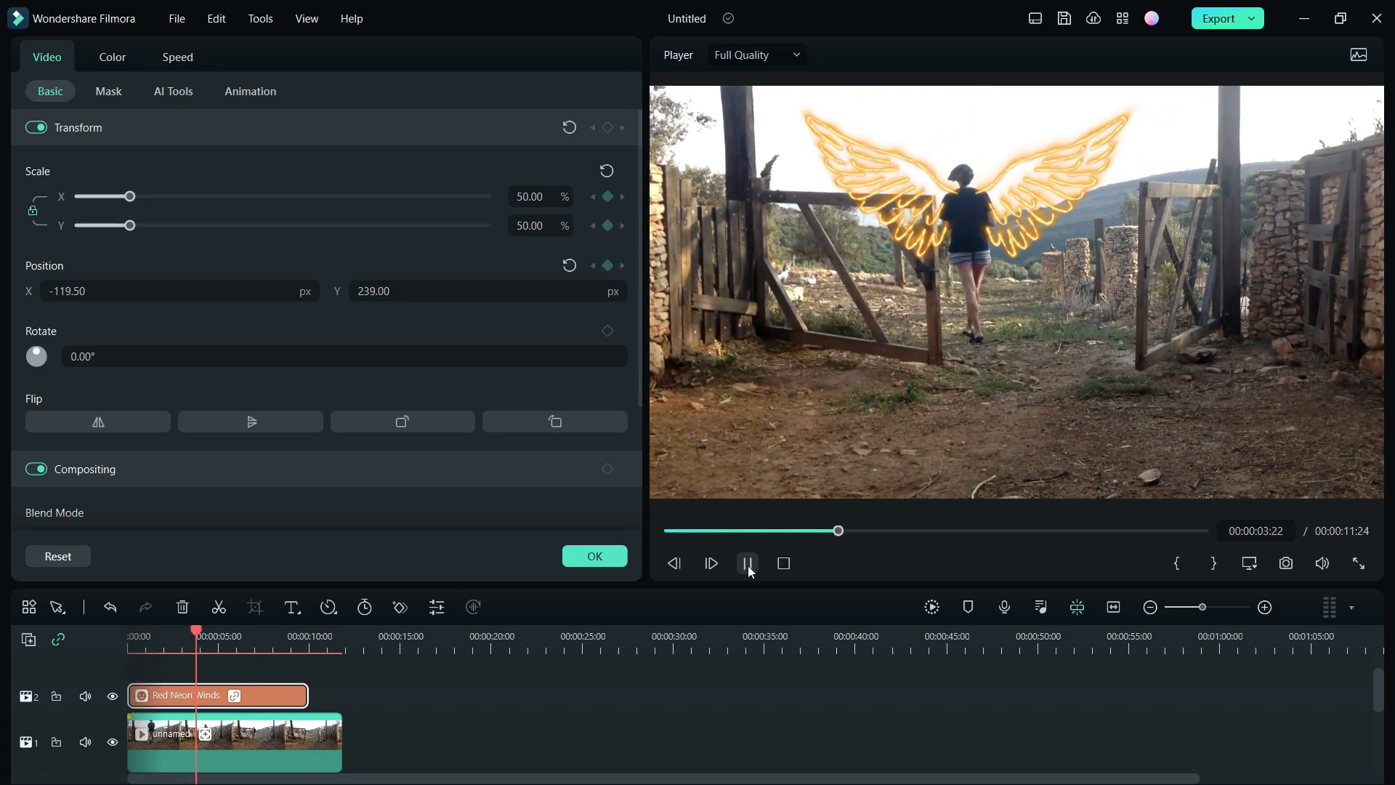
{"action": "left_click", "coordinate": [748, 563]}
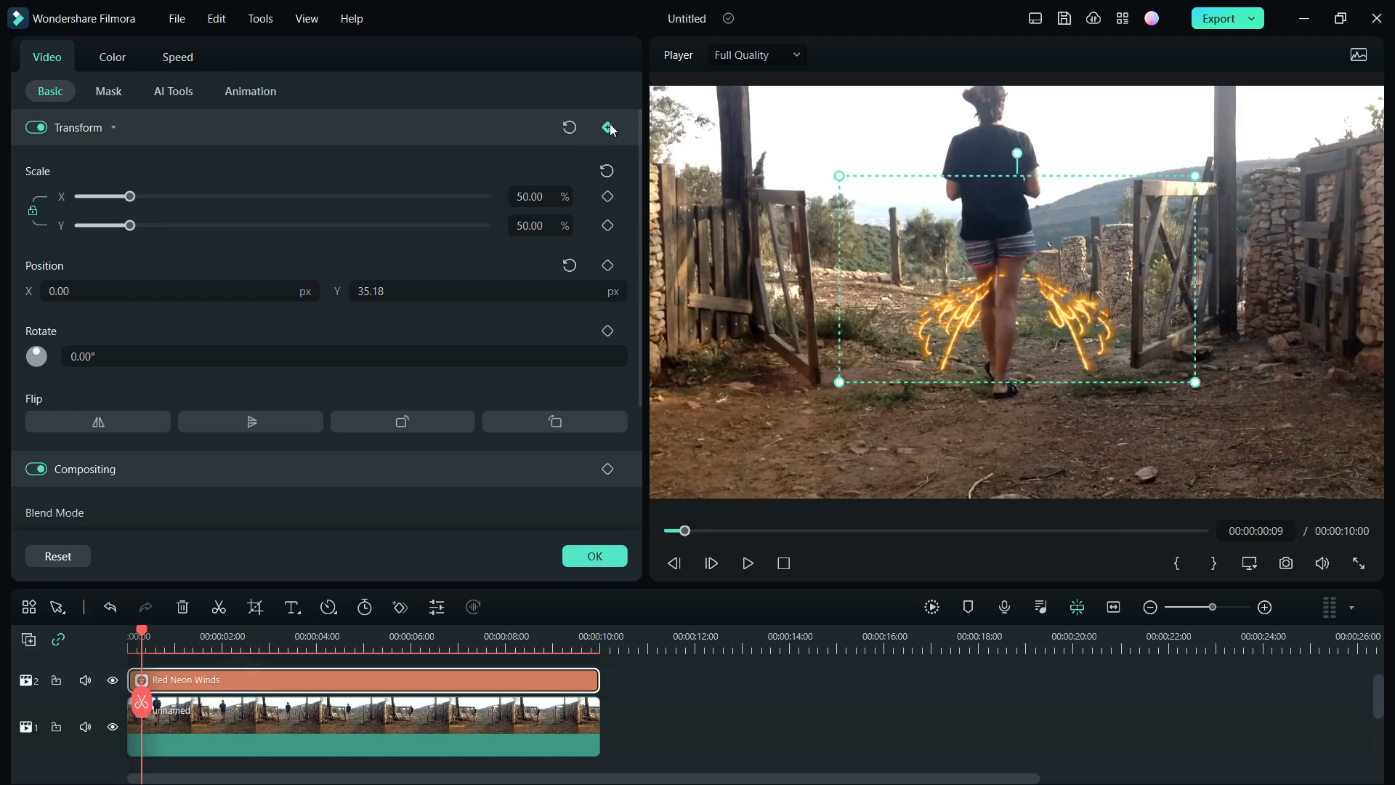
{"action": "mouse_move", "coordinate": [612, 247]}
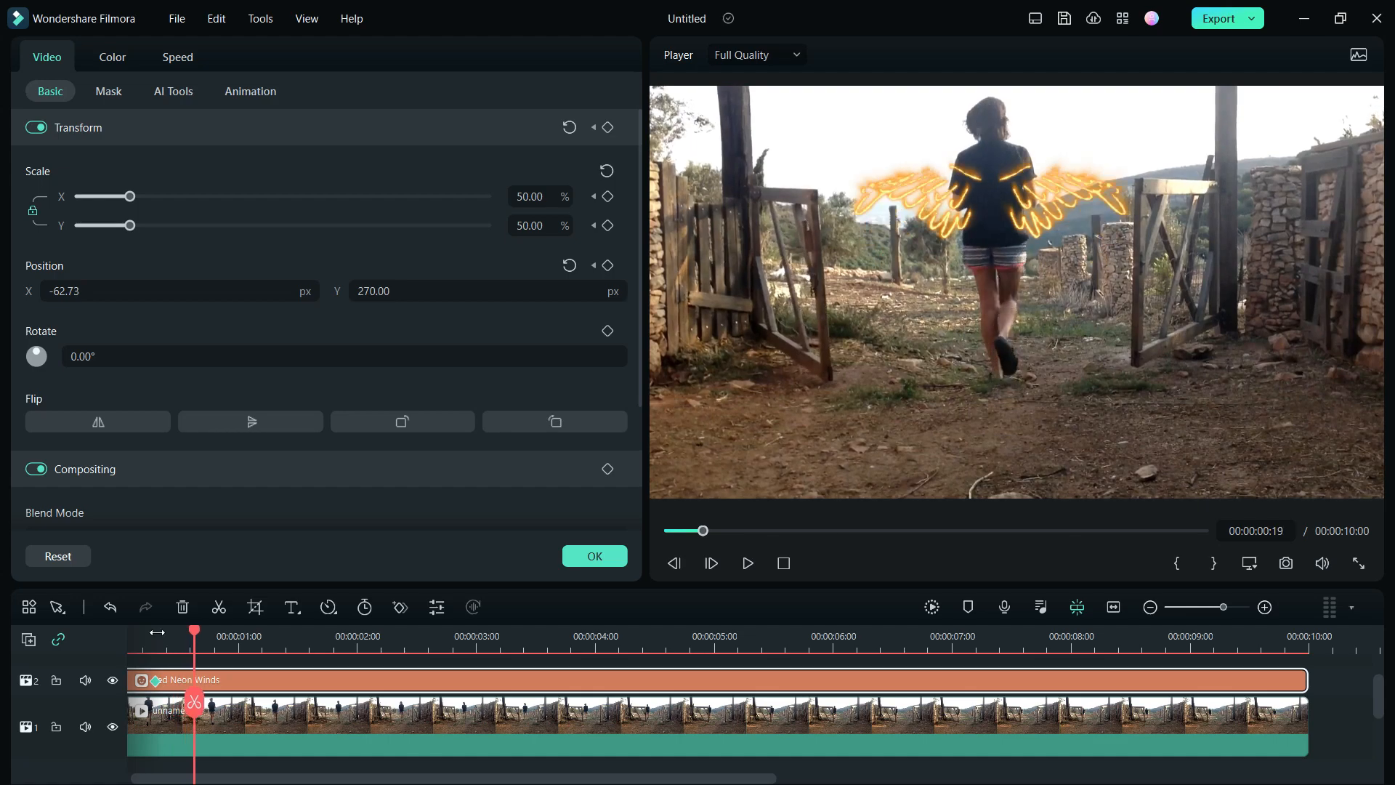
Shrink and reposition the wings at successive playhead points, adding Transform keyframes.
{"action": "left_click_drag", "start_coordinate": [134, 196], "coordinate": [127, 195]}
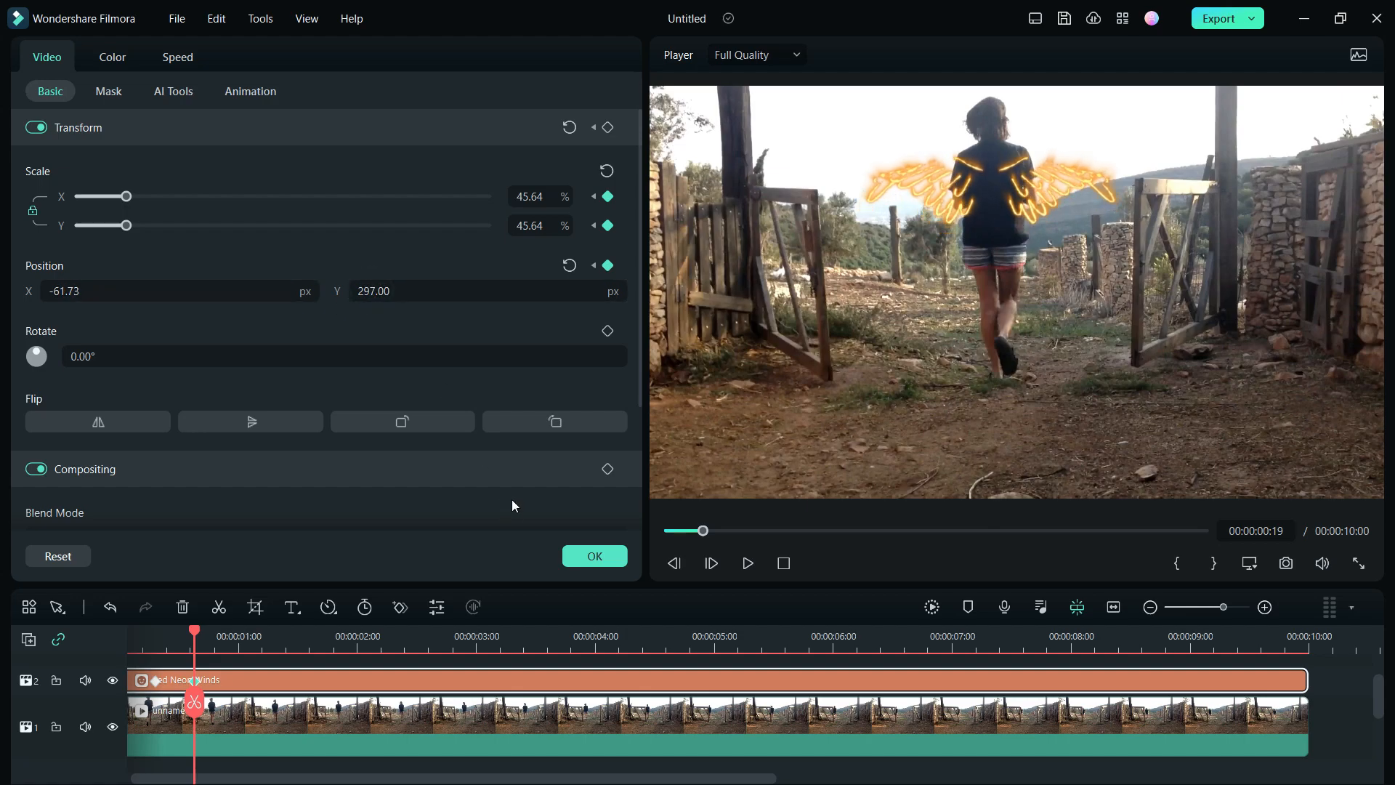
{"action": "left_click_drag", "start_coordinate": [120, 195], "coordinate": [127, 195]}
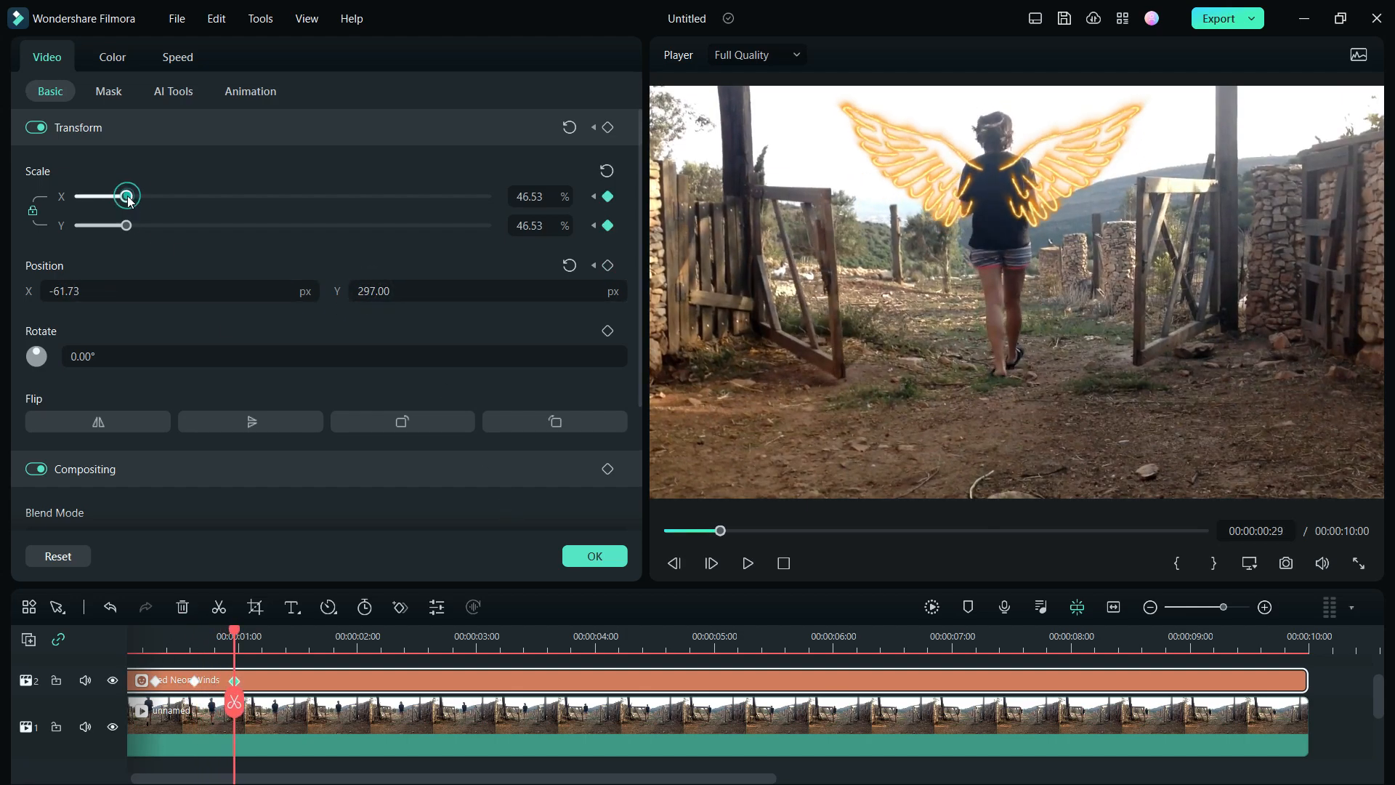
{"action": "left_click_drag", "start_coordinate": [128, 195], "coordinate": [102, 195]}
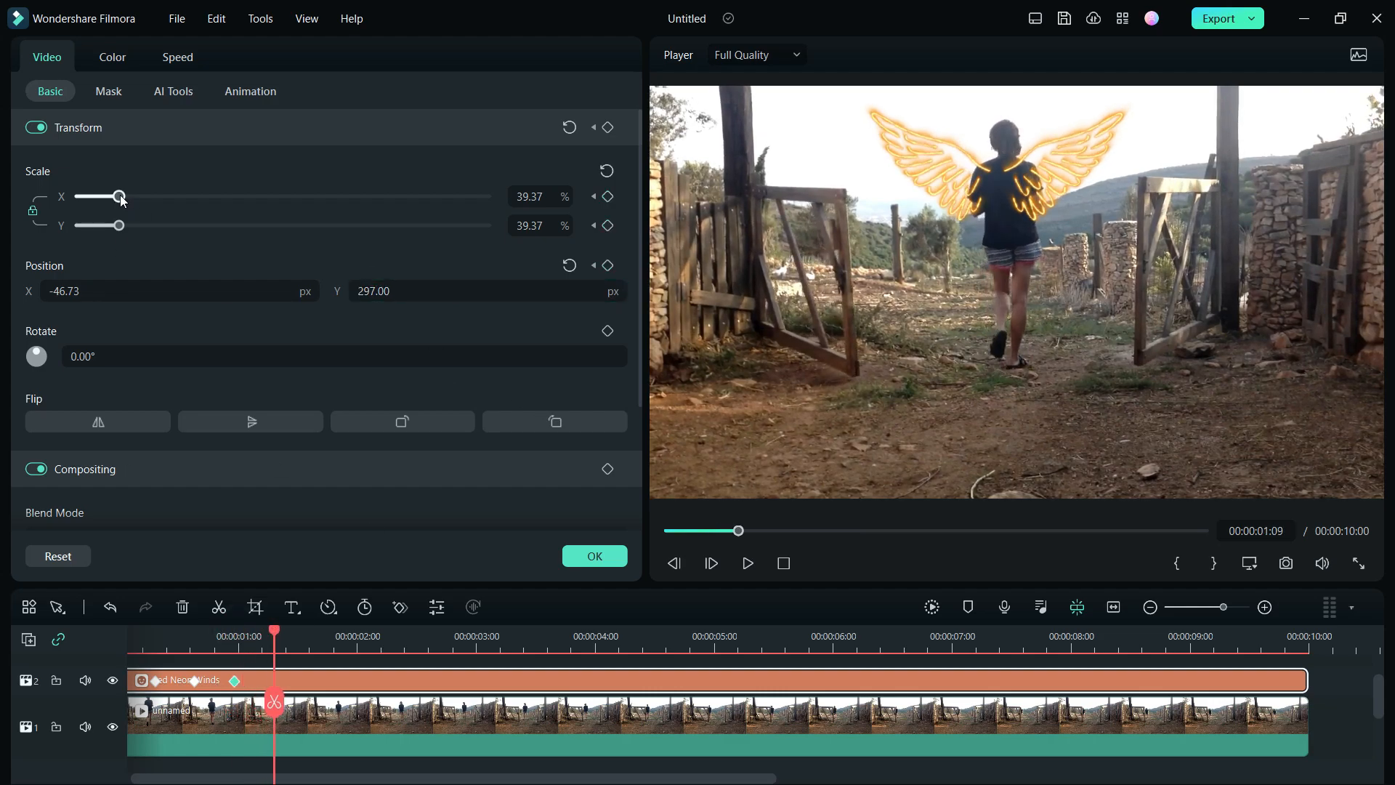
{"action": "left_click_drag", "start_coordinate": [122, 196], "coordinate": [98, 197]}
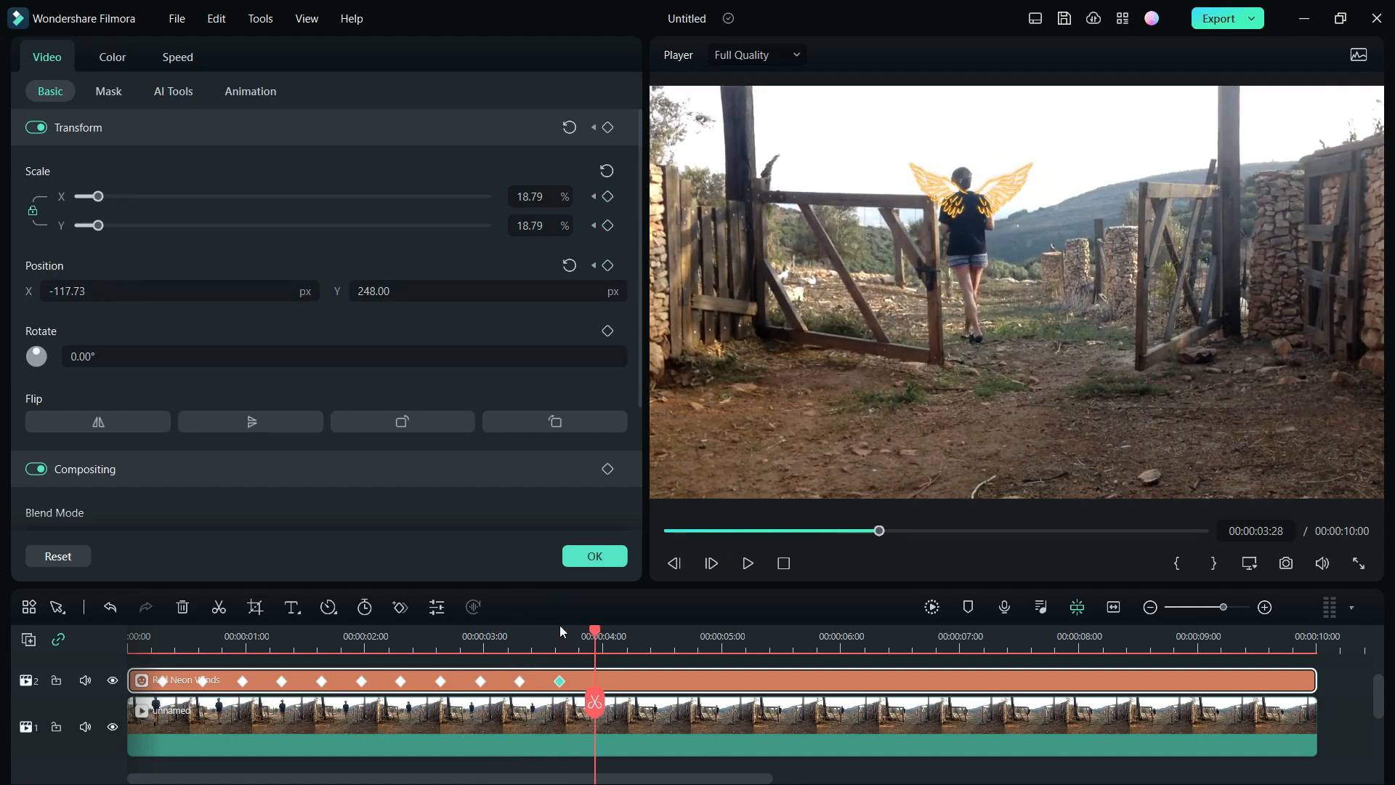
{"action": "left_click_drag", "start_coordinate": [115, 195], "coordinate": [89, 196]}
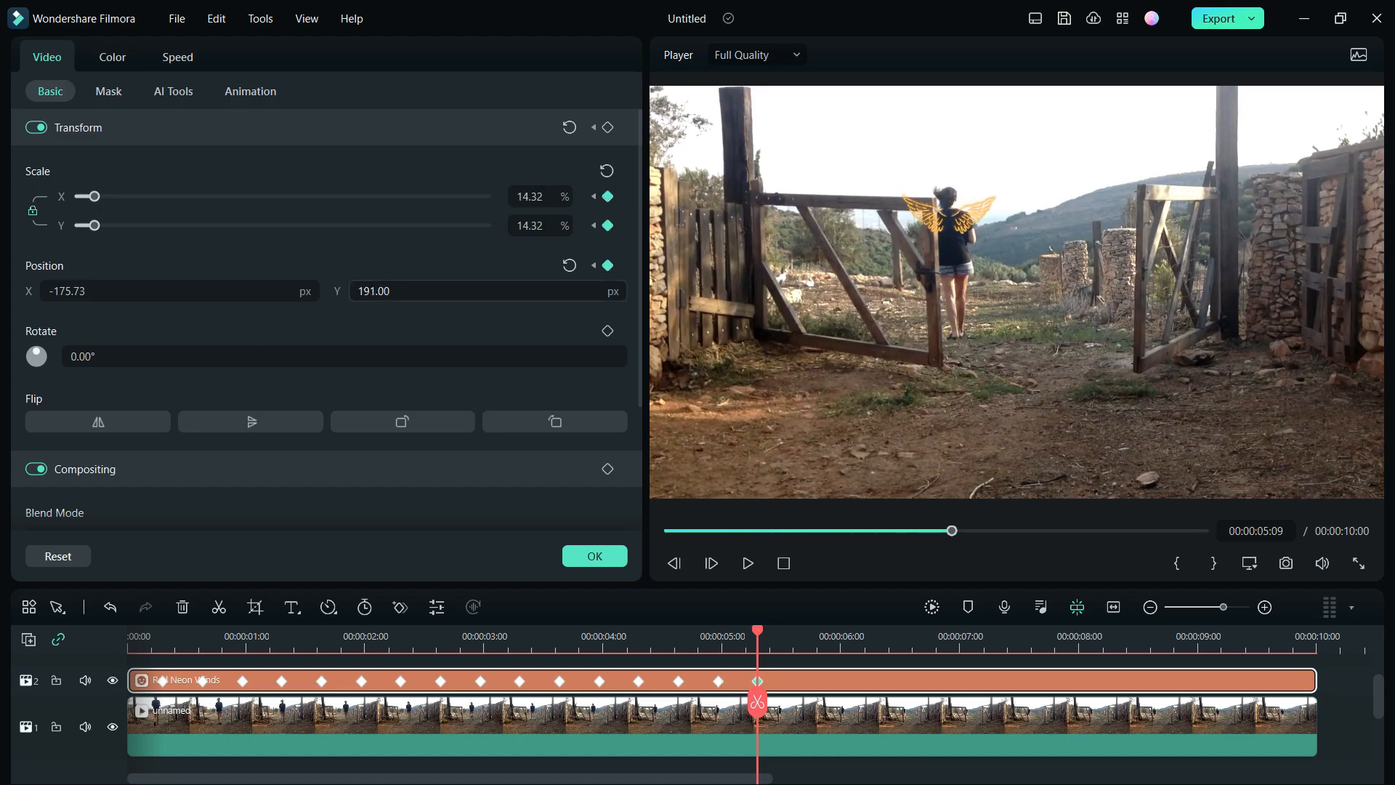
{"action": "left_click", "coordinate": [857, 636]}
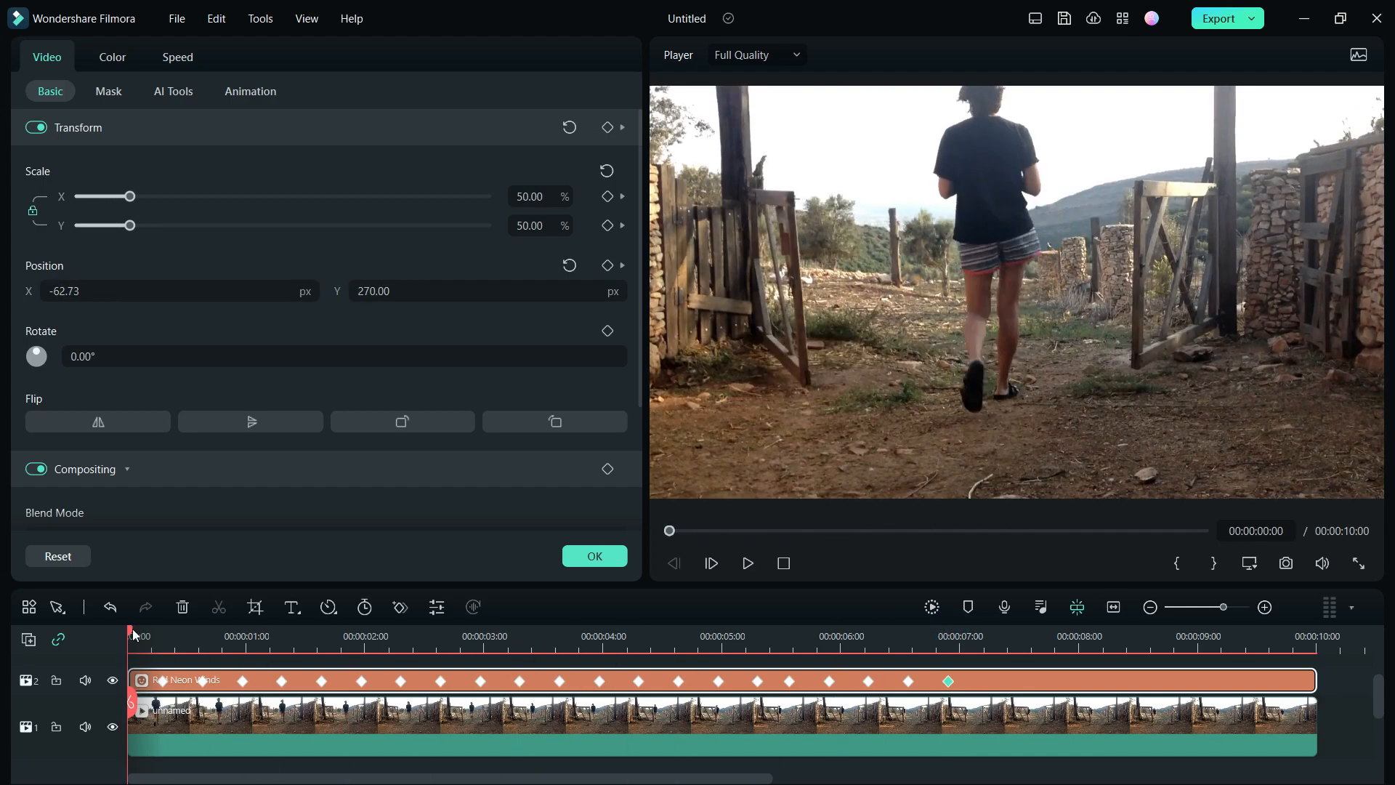
Return the playhead to the beginning of the clip.
{"action": "left_click", "coordinate": [747, 562]}
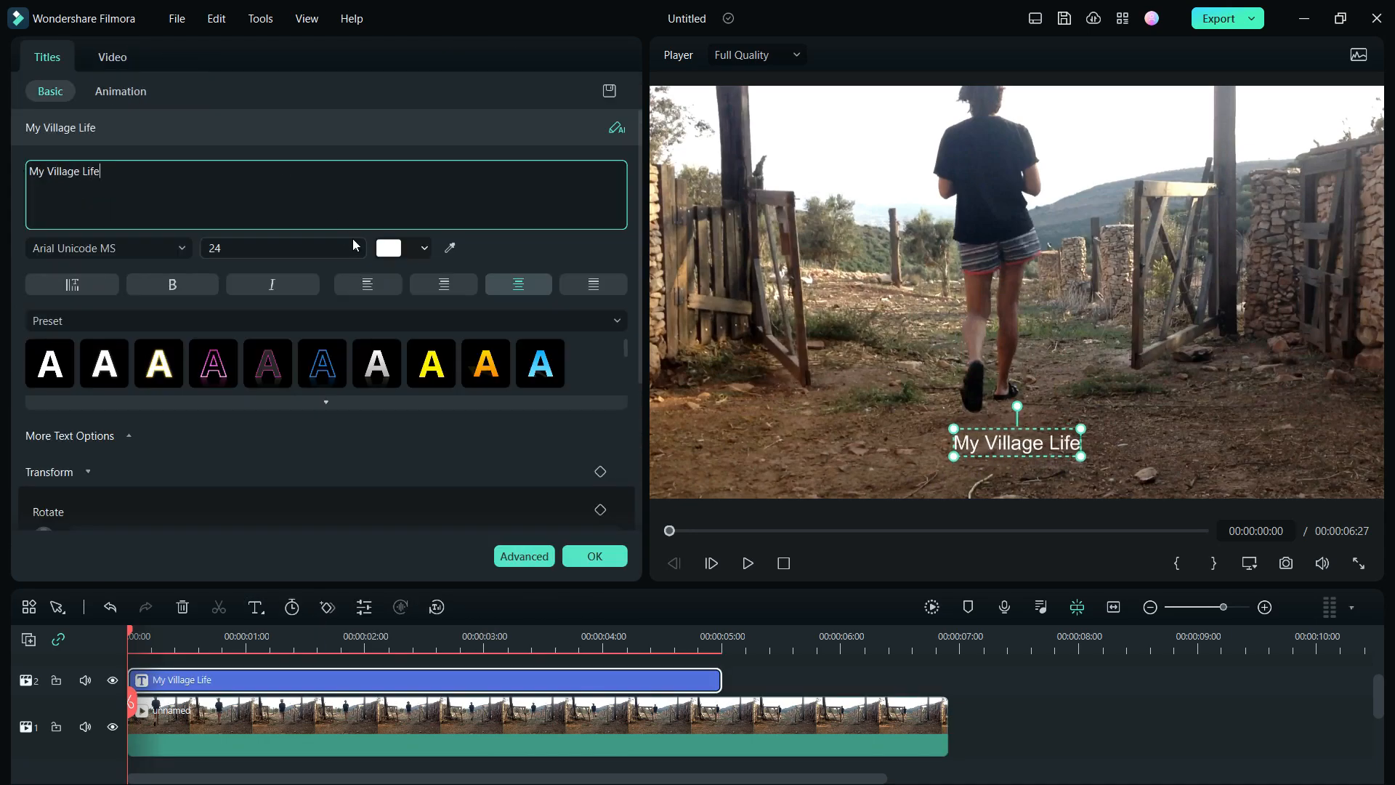
Set the title to Arial Rounded MT Bold, size 44, with the plain white preset.
{"action": "left_click", "coordinate": [102, 247]}
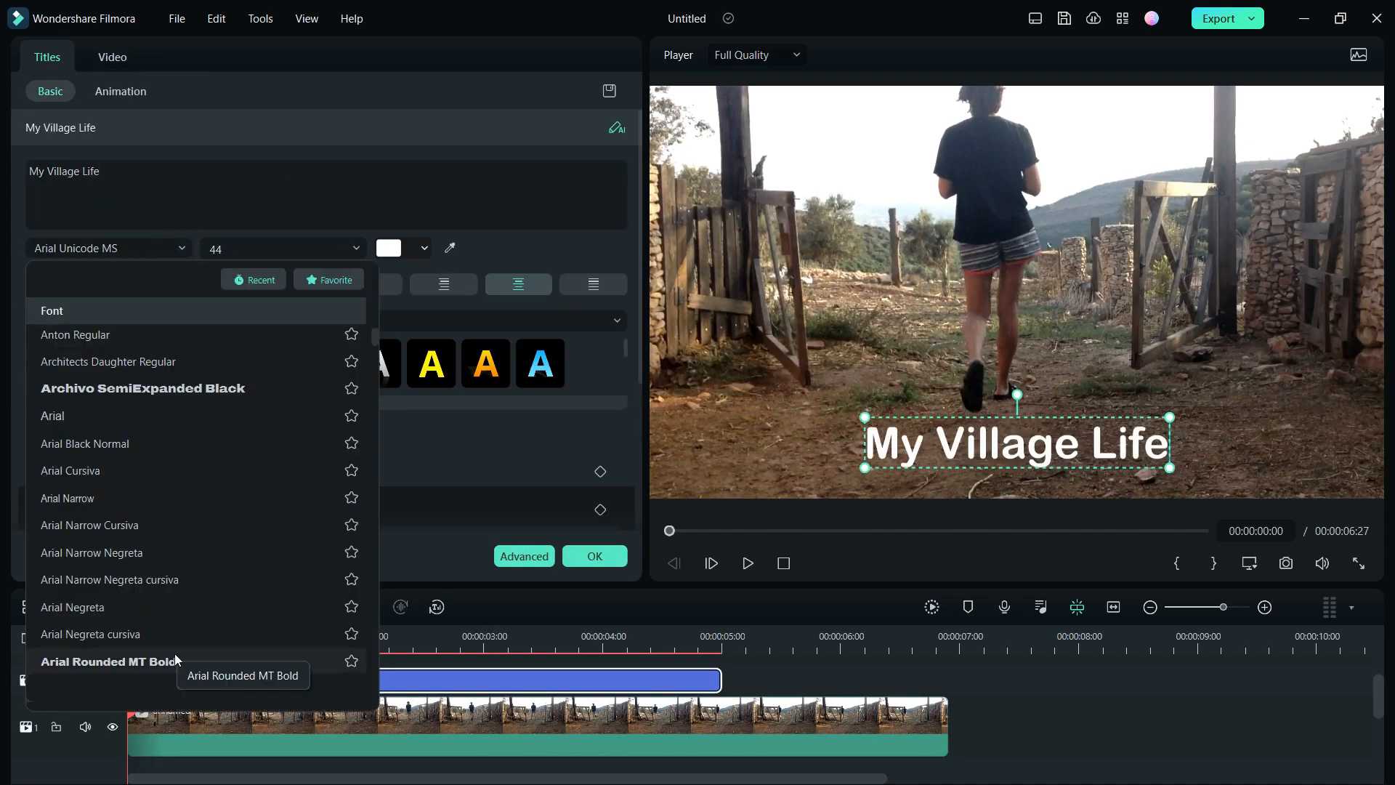
{"action": "left_click", "coordinate": [107, 660]}
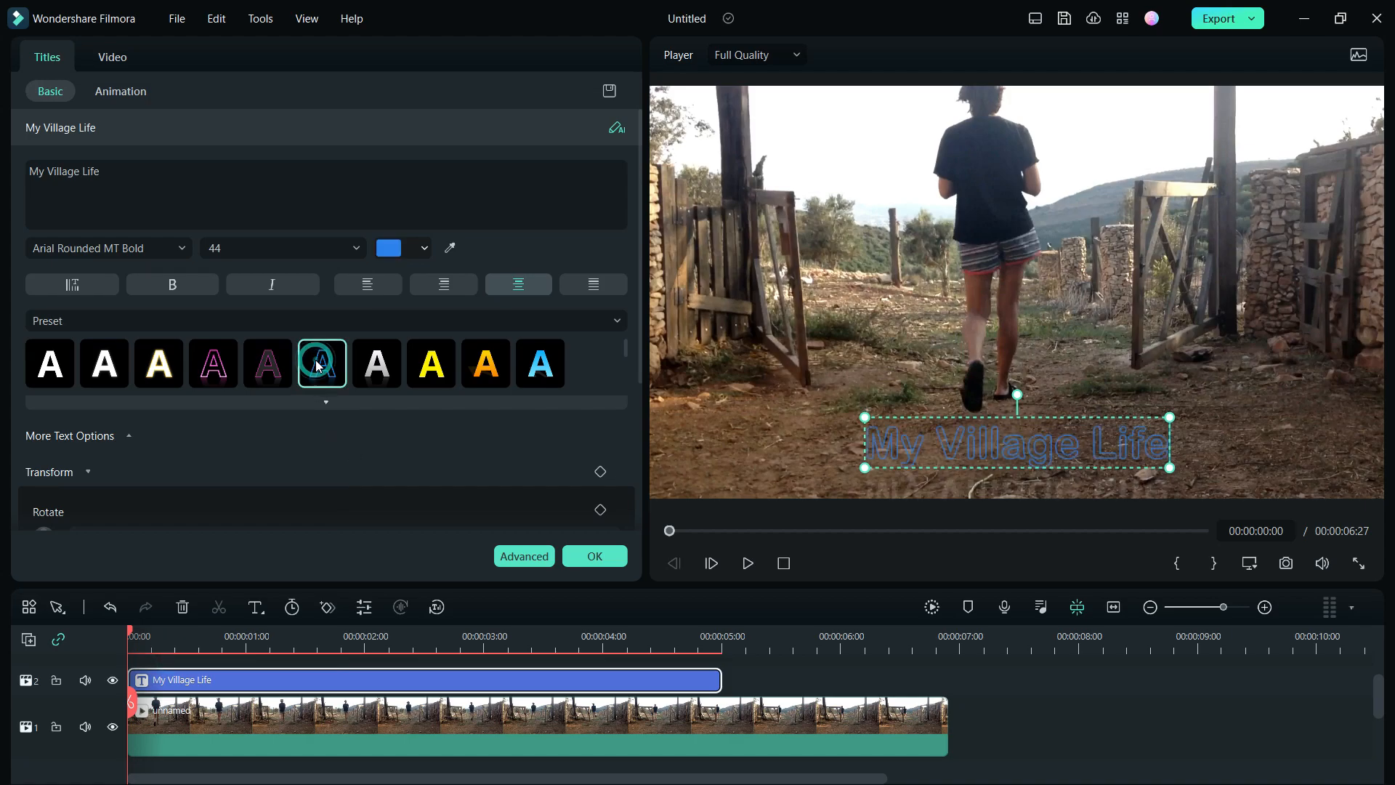
{"action": "left_click", "coordinate": [213, 363]}
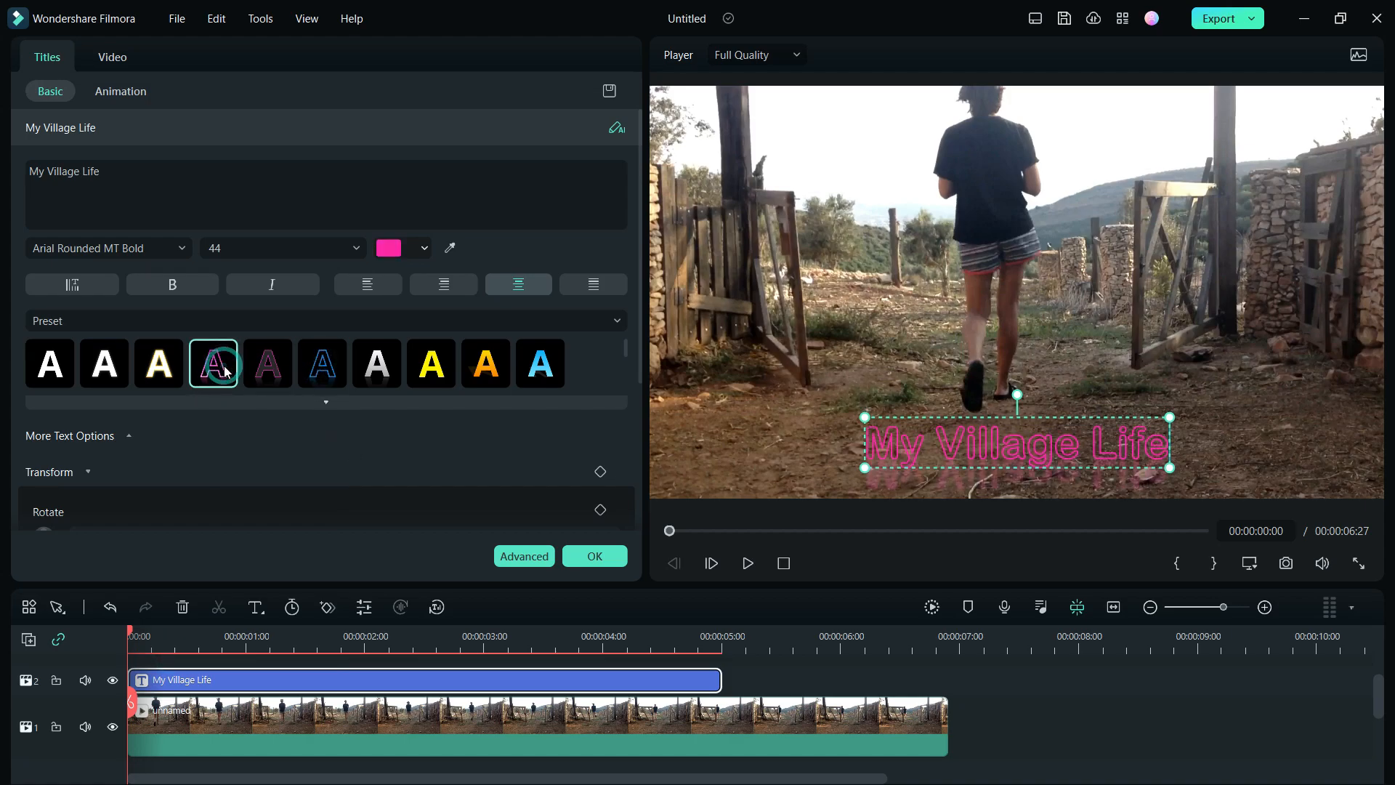
{"action": "left_click", "coordinate": [50, 363]}
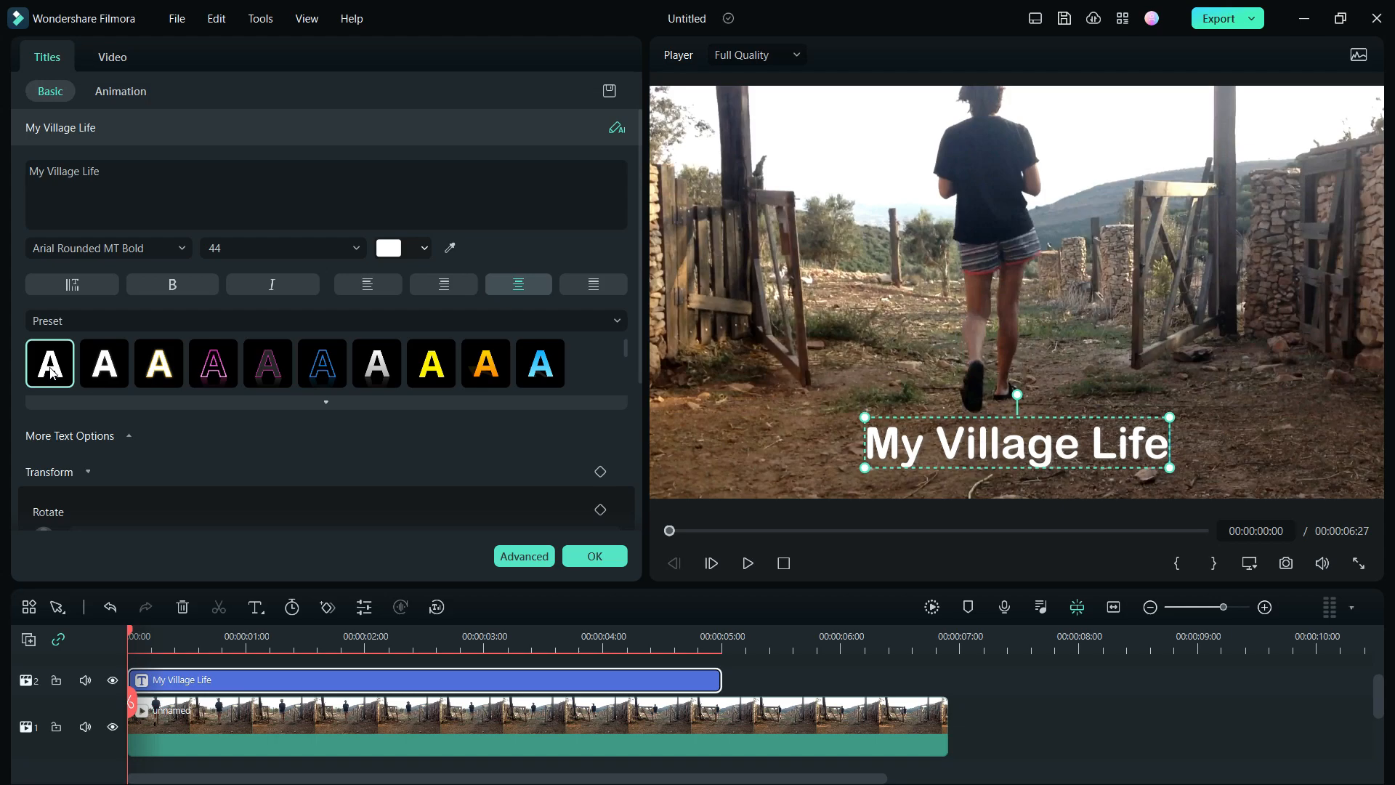
Preview Type Writer, Cinema style, String Blur, Random and Random 2 title animations.
{"action": "left_click", "coordinate": [120, 91]}
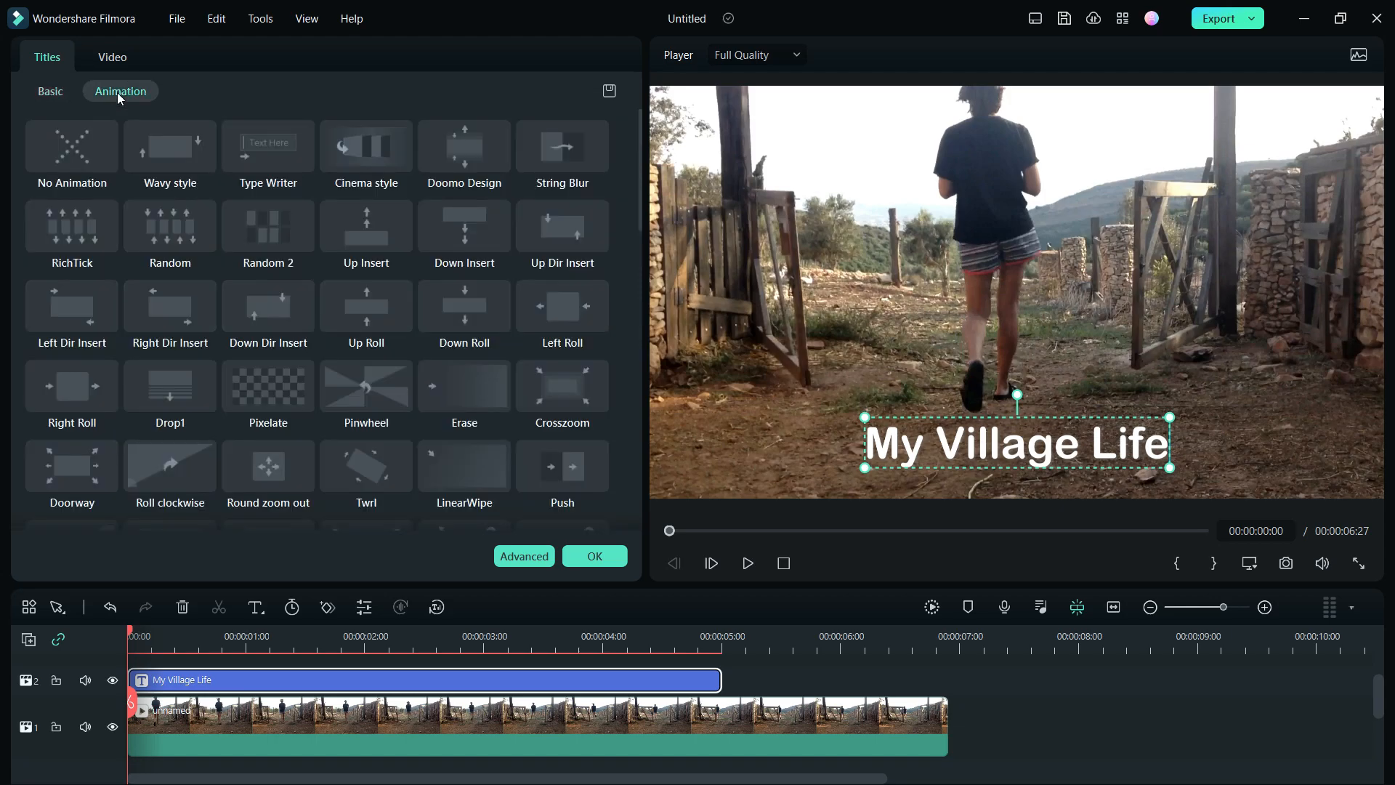
{"action": "mouse_move", "coordinate": [169, 146]}
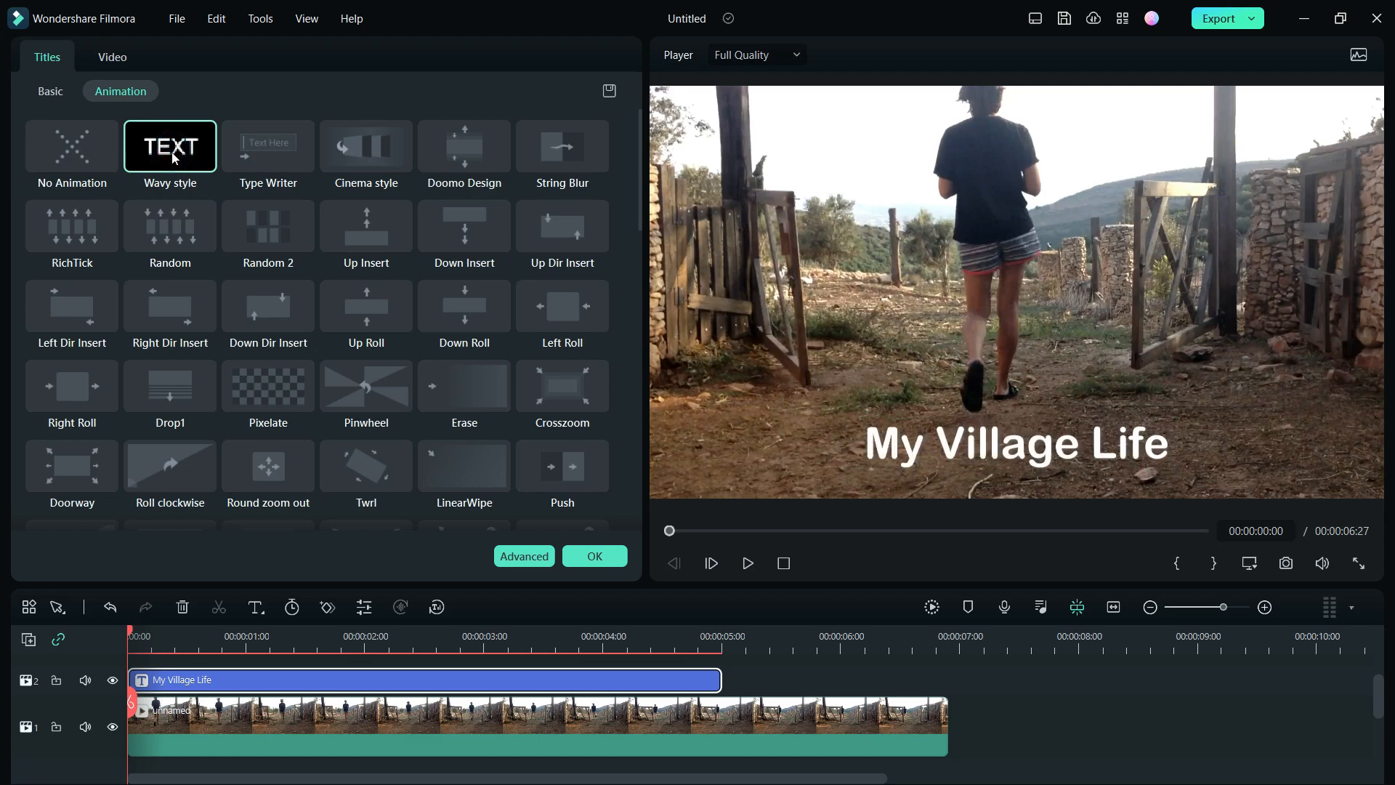
{"action": "left_click", "coordinate": [268, 146]}
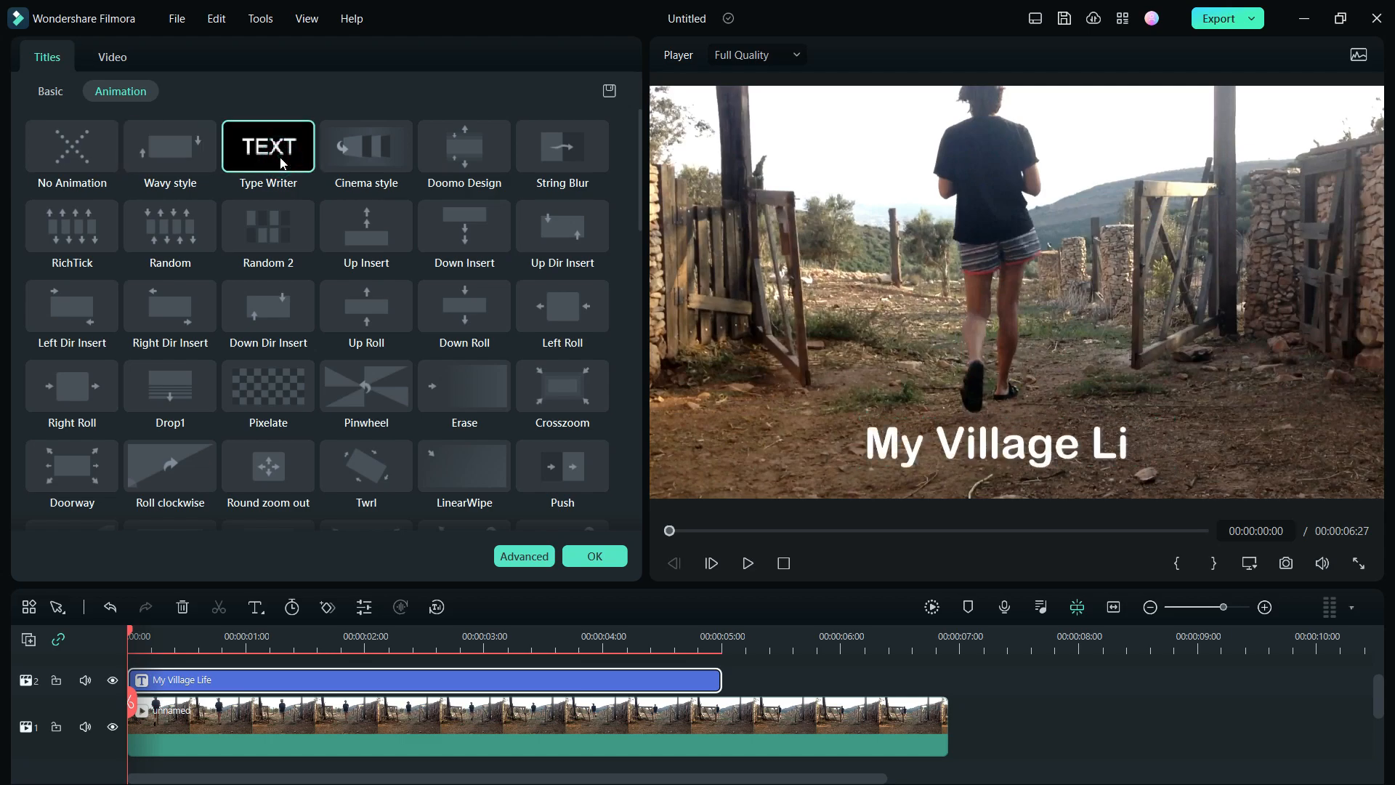
{"action": "left_click", "coordinate": [365, 146]}
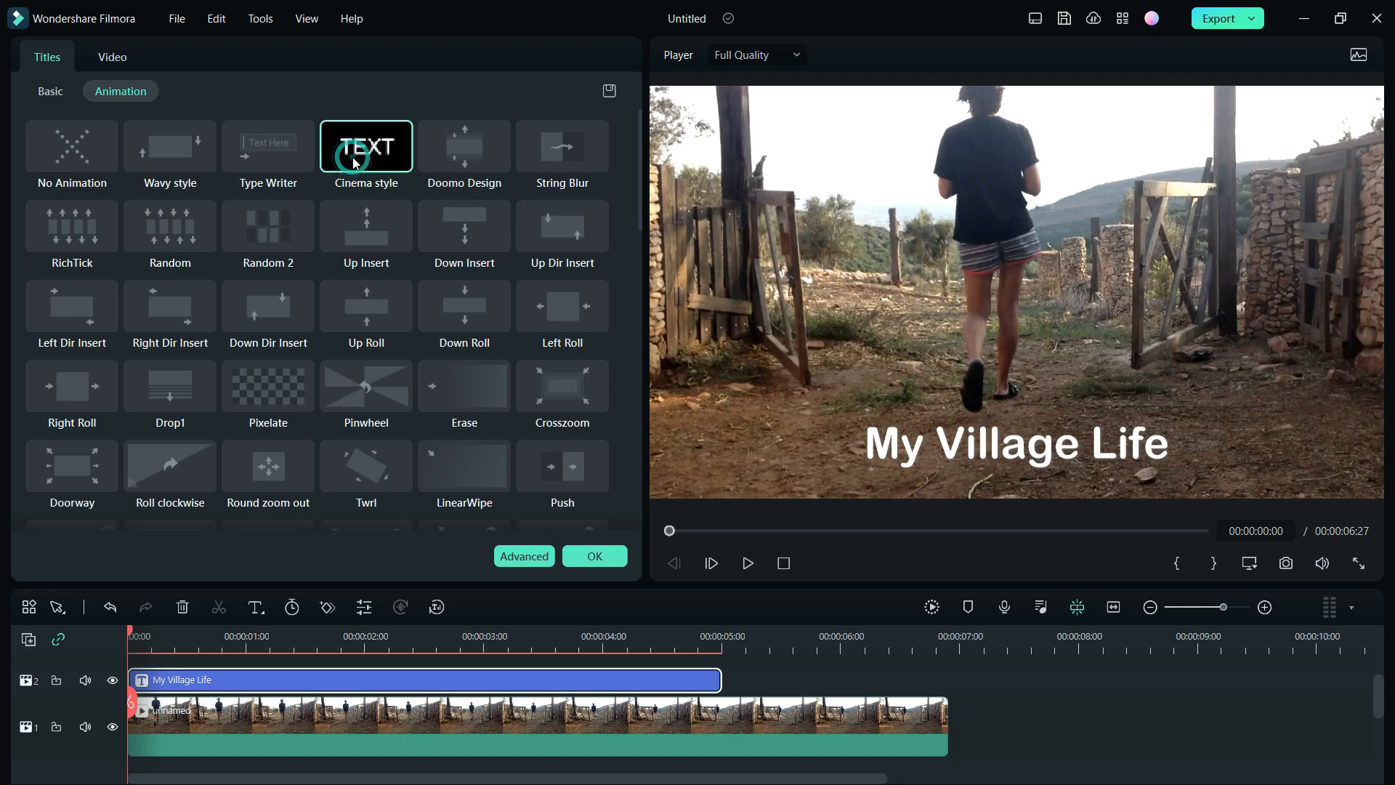
{"action": "left_click", "coordinate": [463, 146]}
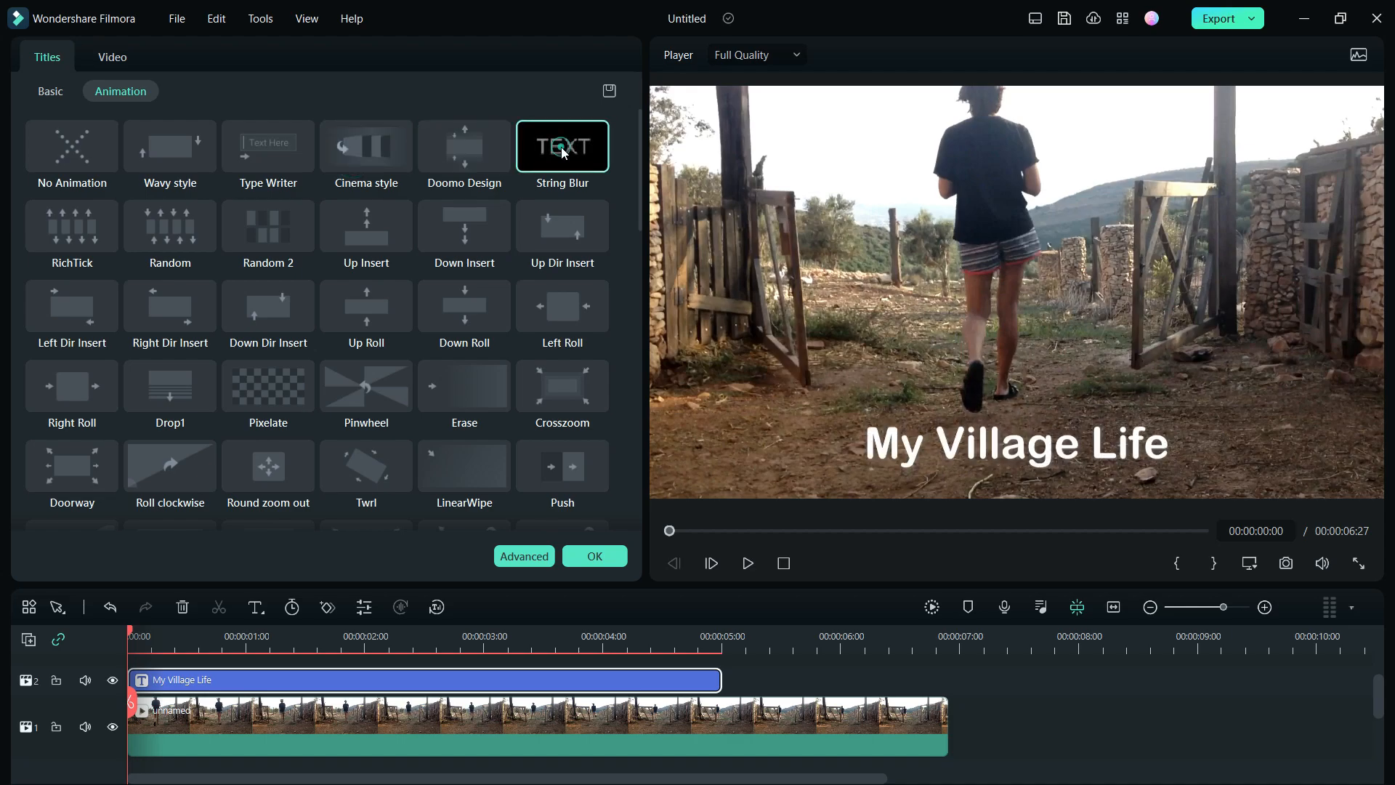
{"action": "left_click", "coordinate": [268, 225]}
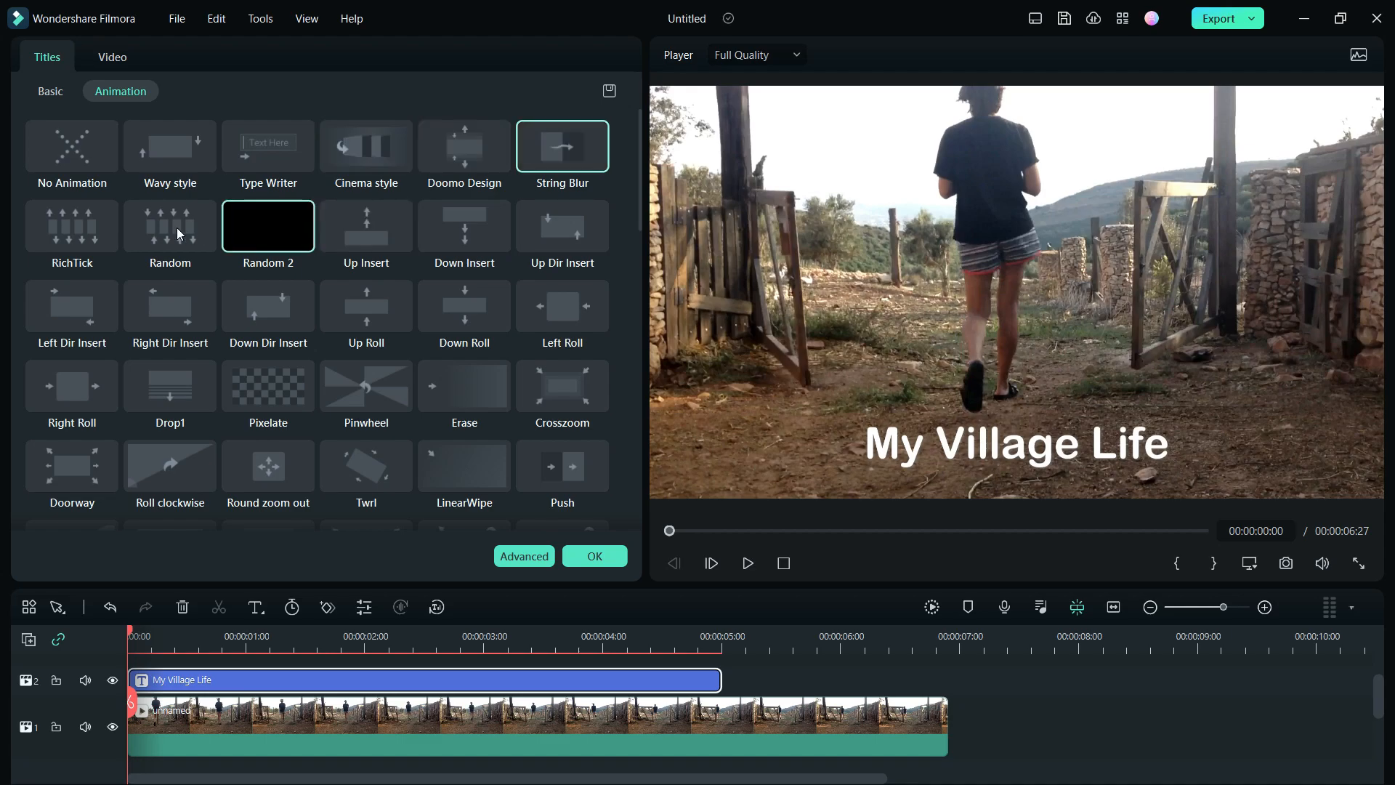
{"action": "left_click", "coordinate": [169, 225]}
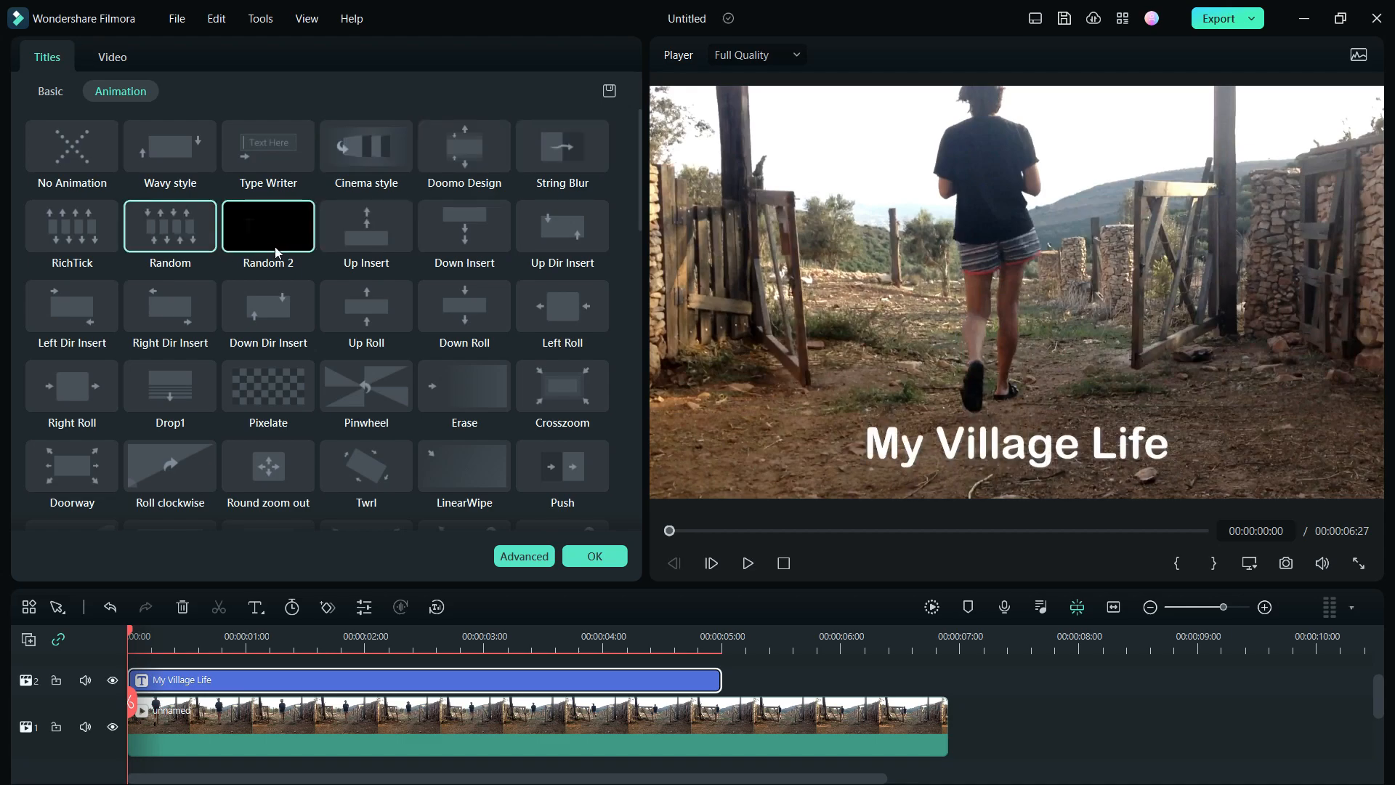
Preview Pinwheel, Pixelate, Round zoom out, bounce-zoom and Photo Spin 3, settling on Zoom Out.
{"action": "left_click", "coordinate": [366, 225]}
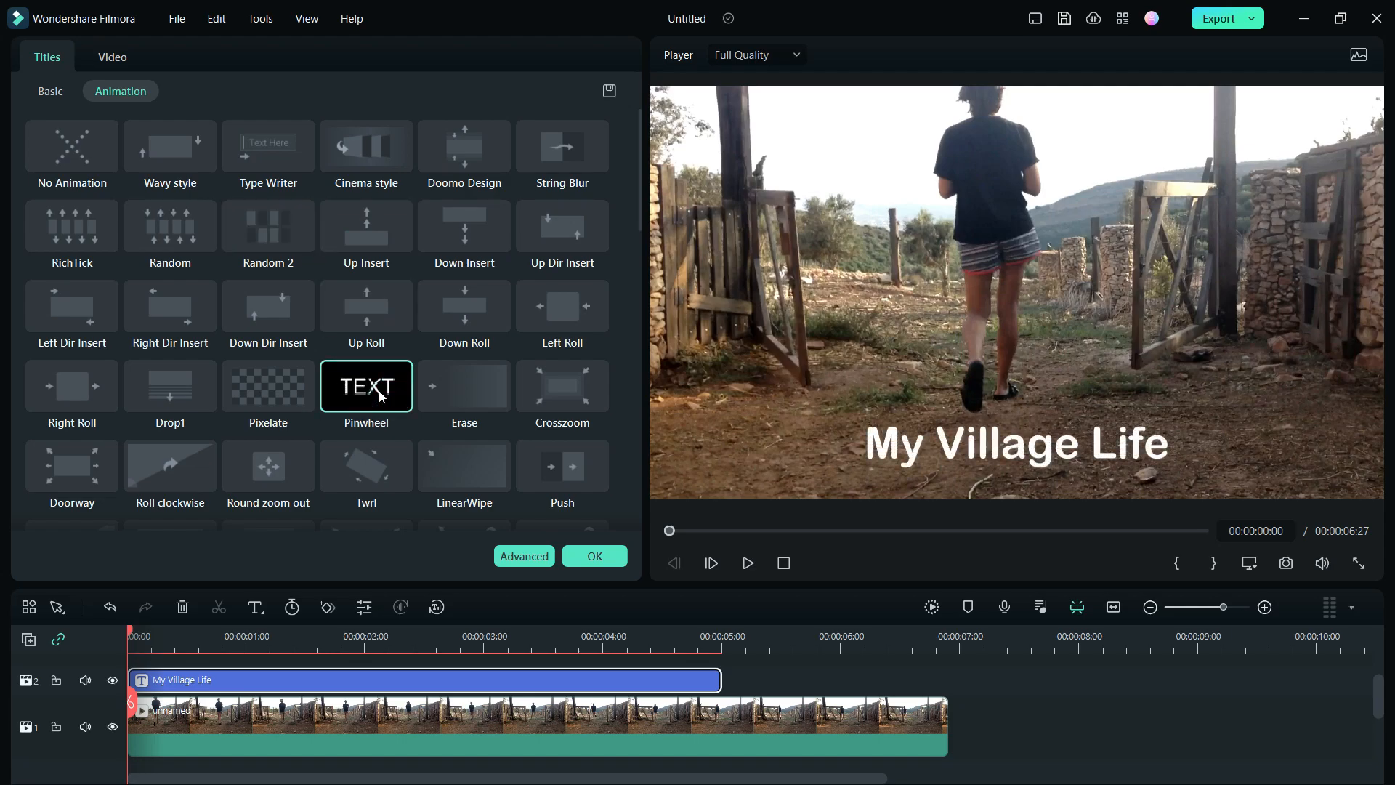
{"action": "left_click", "coordinate": [268, 385]}
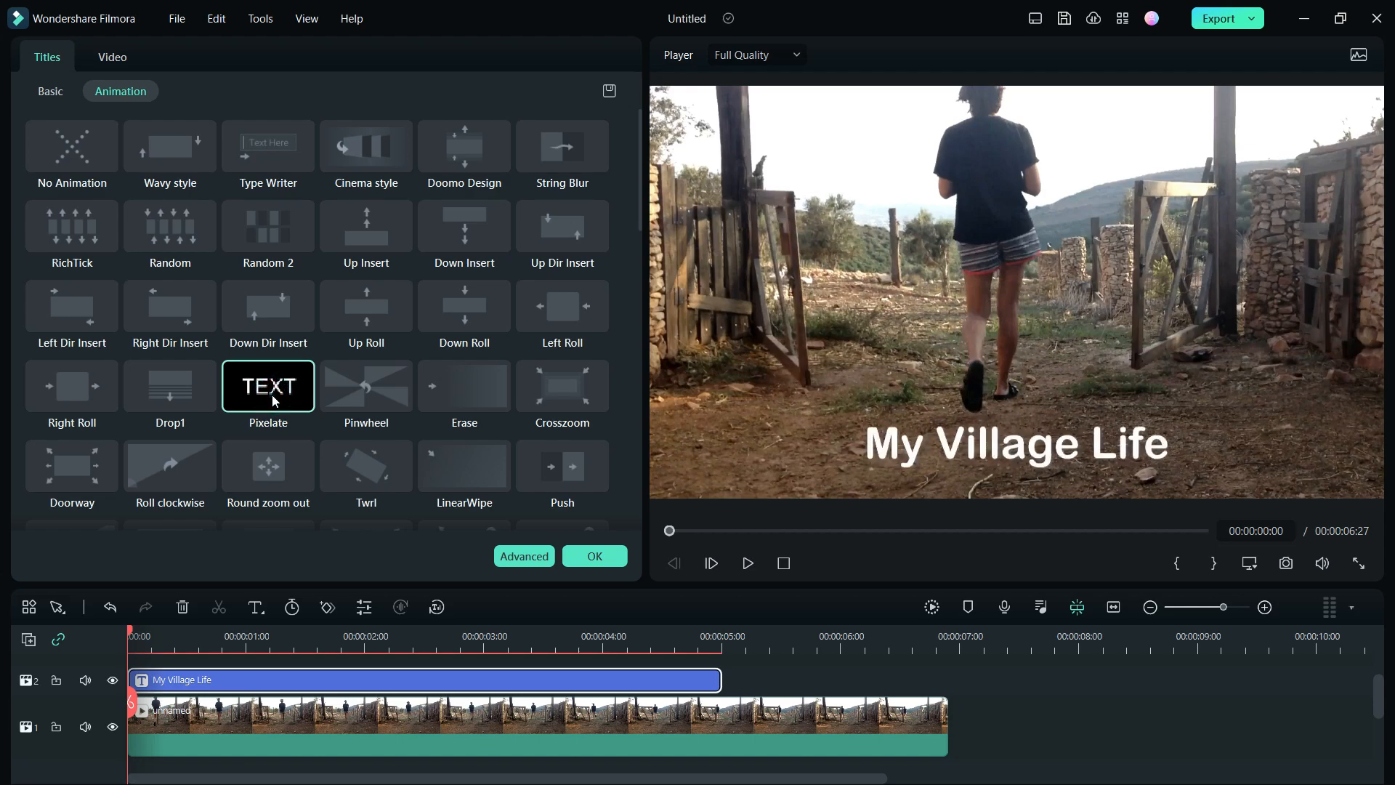
{"action": "left_click", "coordinate": [268, 465]}
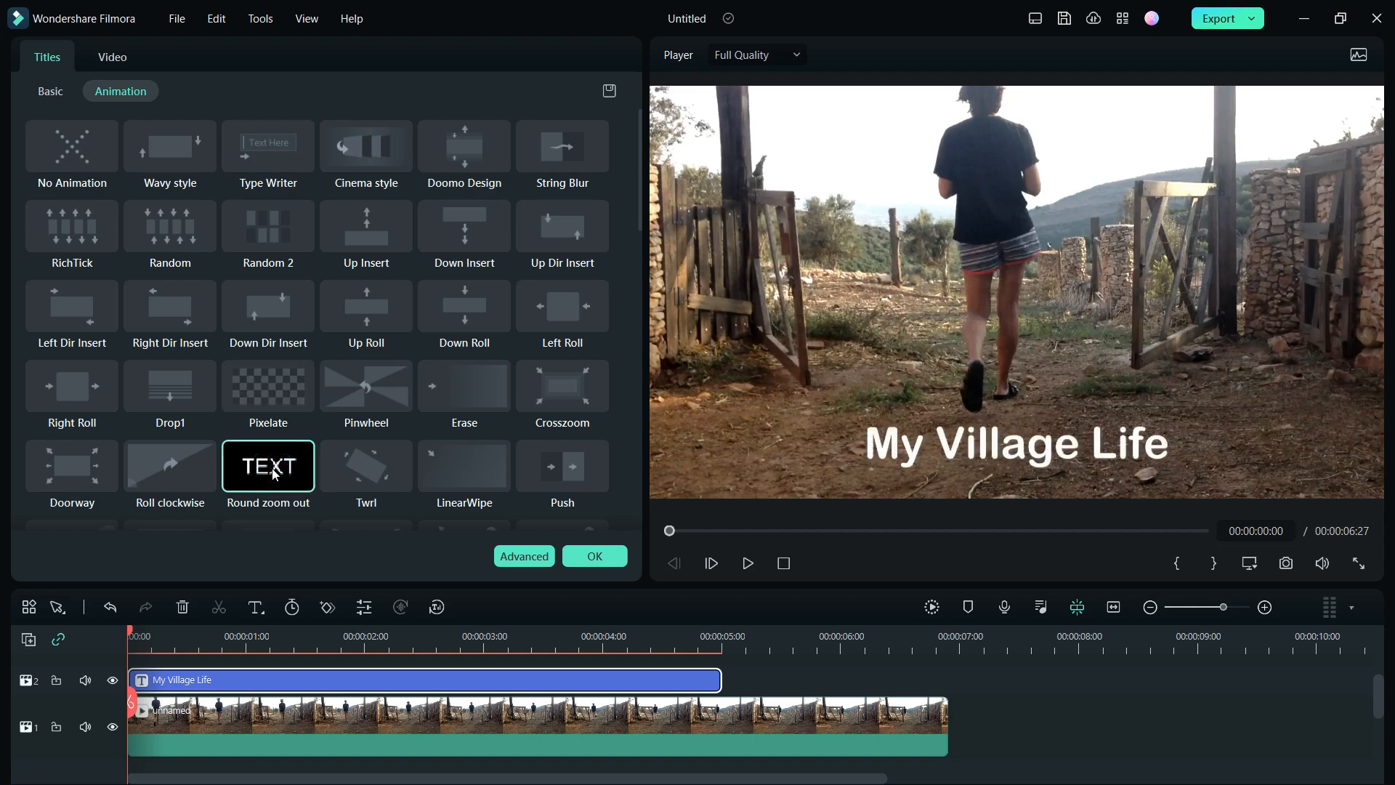
{"action": "left_click", "coordinate": [71, 465]}
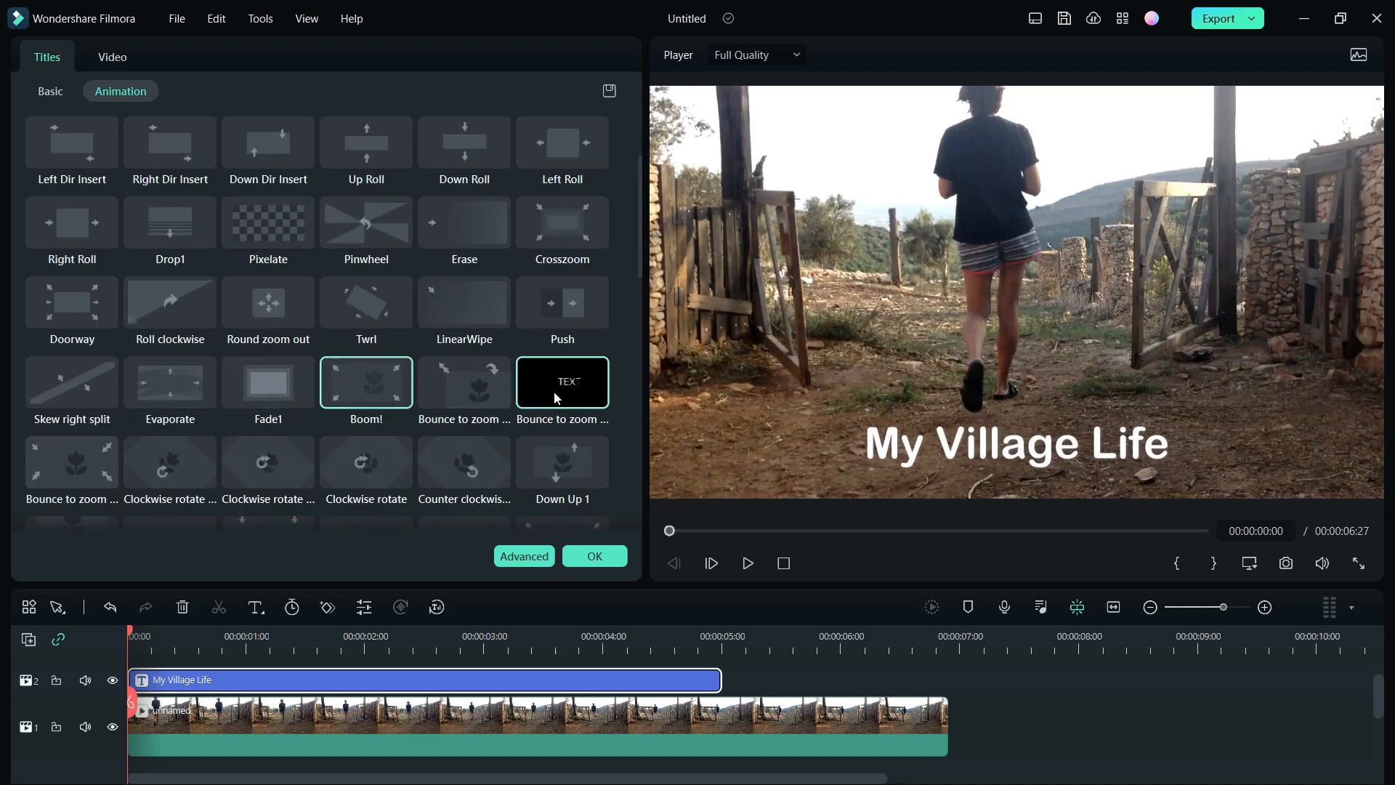
{"action": "left_click", "coordinate": [169, 462]}
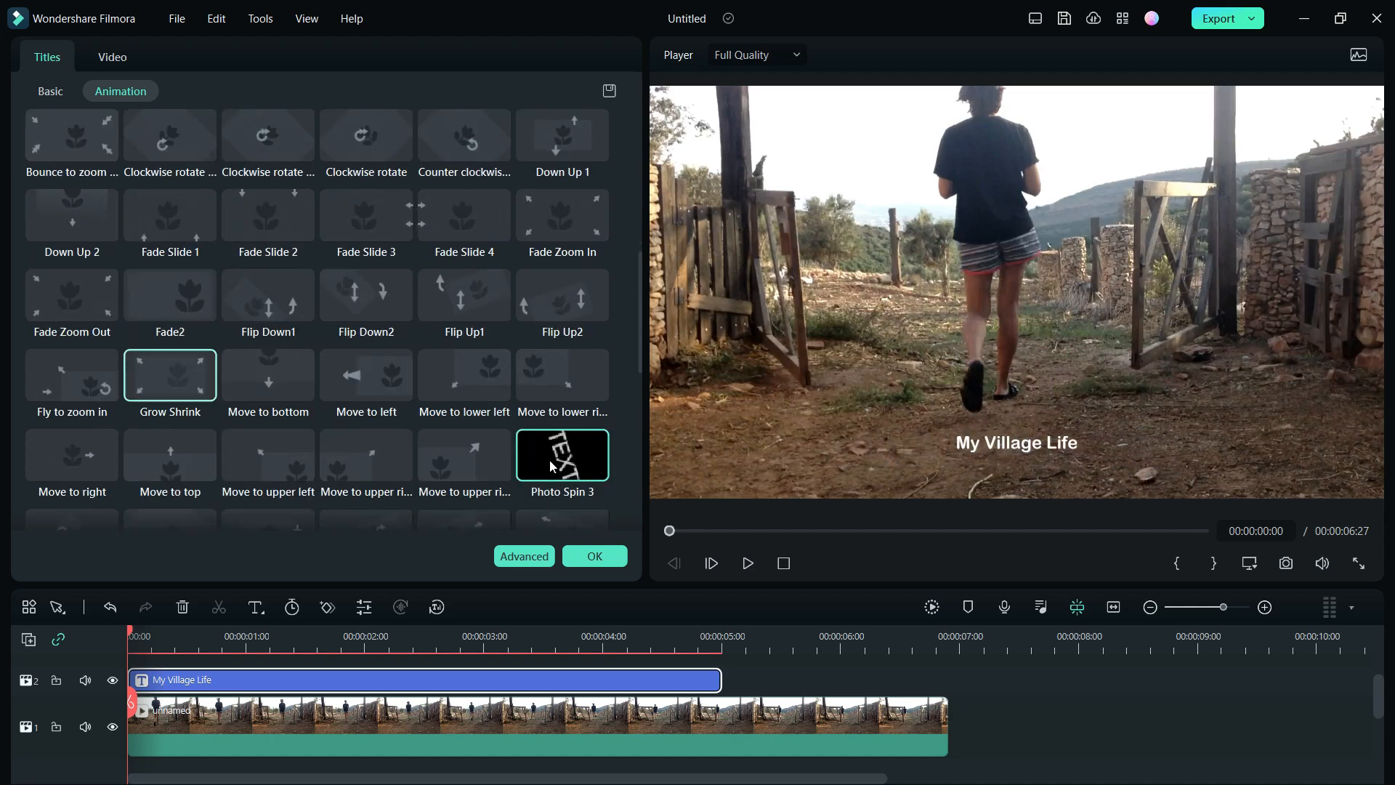
{"action": "scroll", "scroll_direction": "down", "scroll_amount": 3}
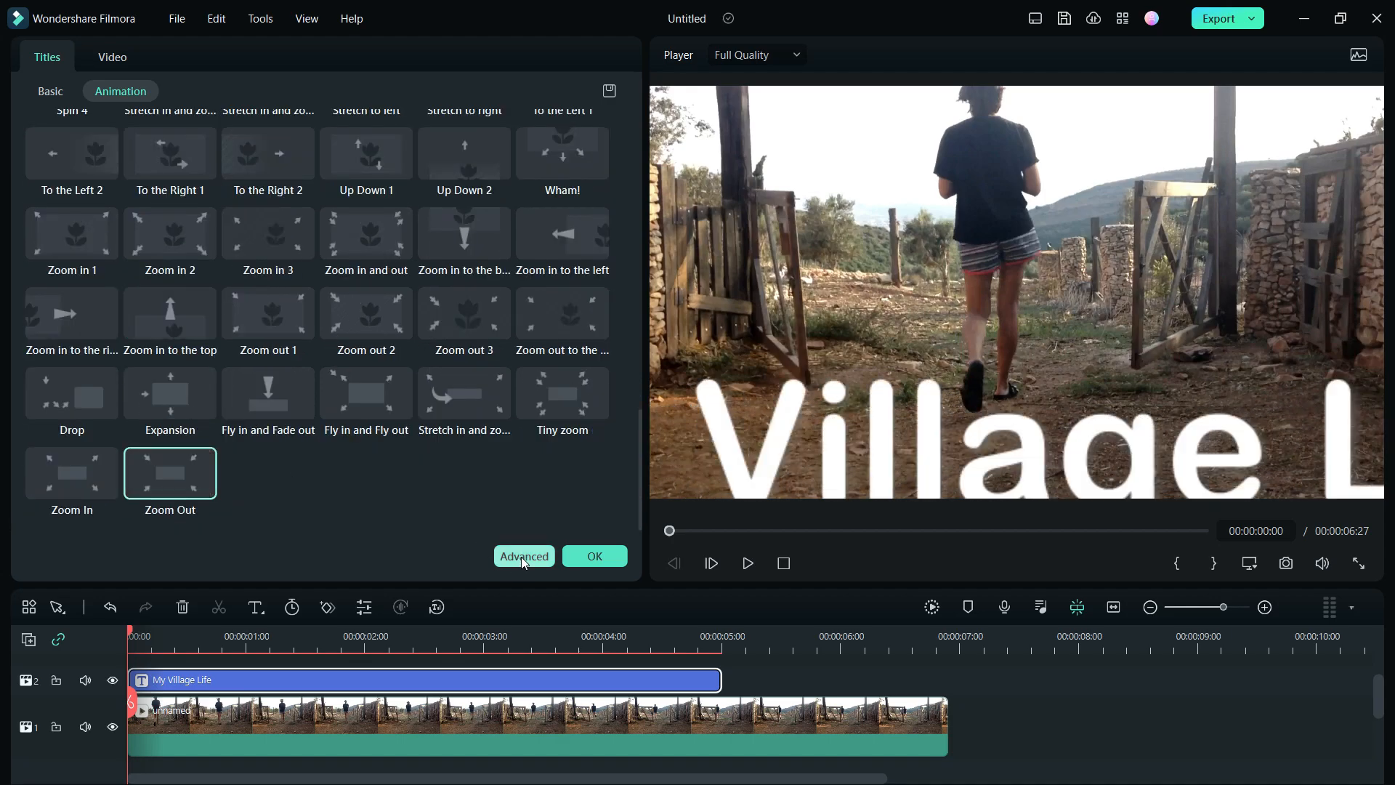
In Advanced Text Edit, centre-align the title and give it a yellow Gradient Fill.
{"action": "left_click", "coordinate": [524, 554]}
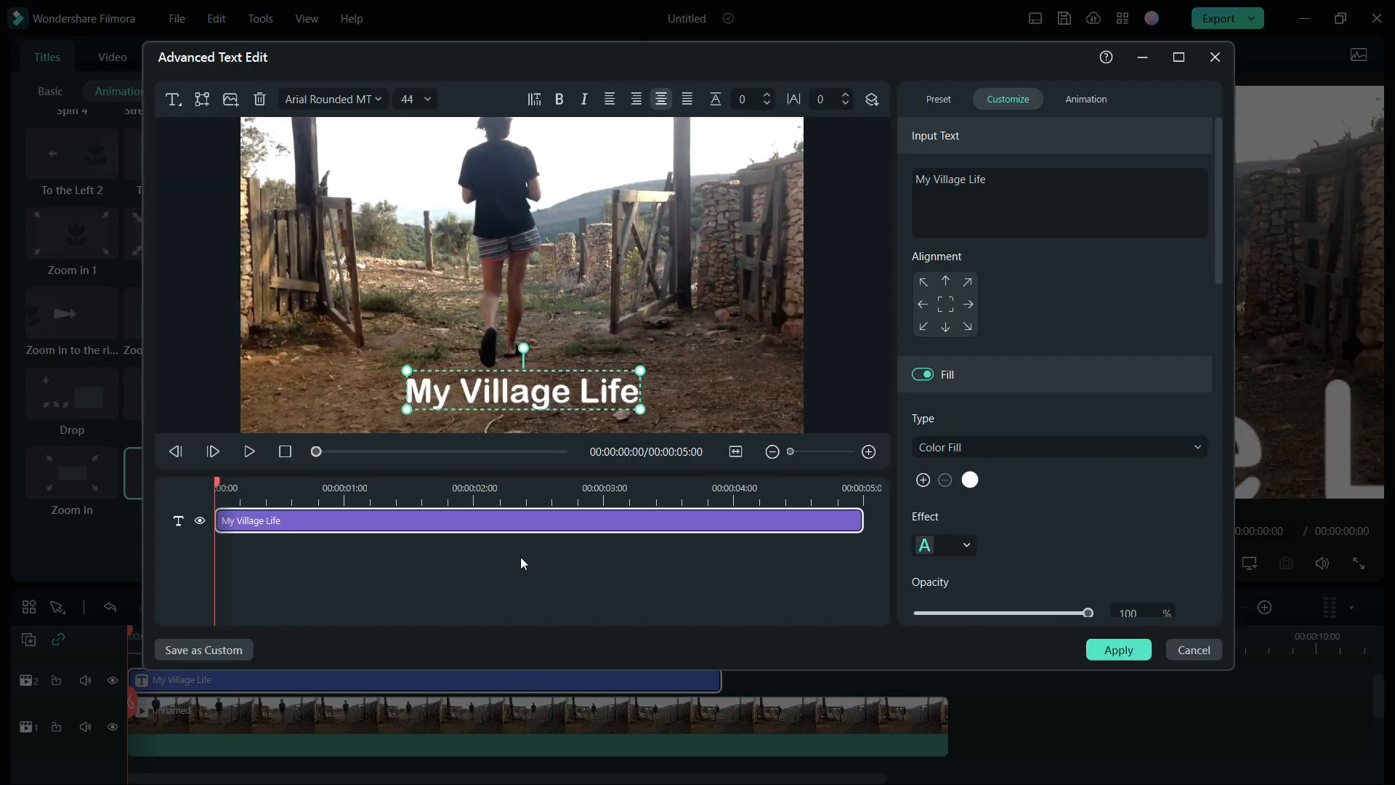
{"action": "left_click", "coordinate": [945, 304]}
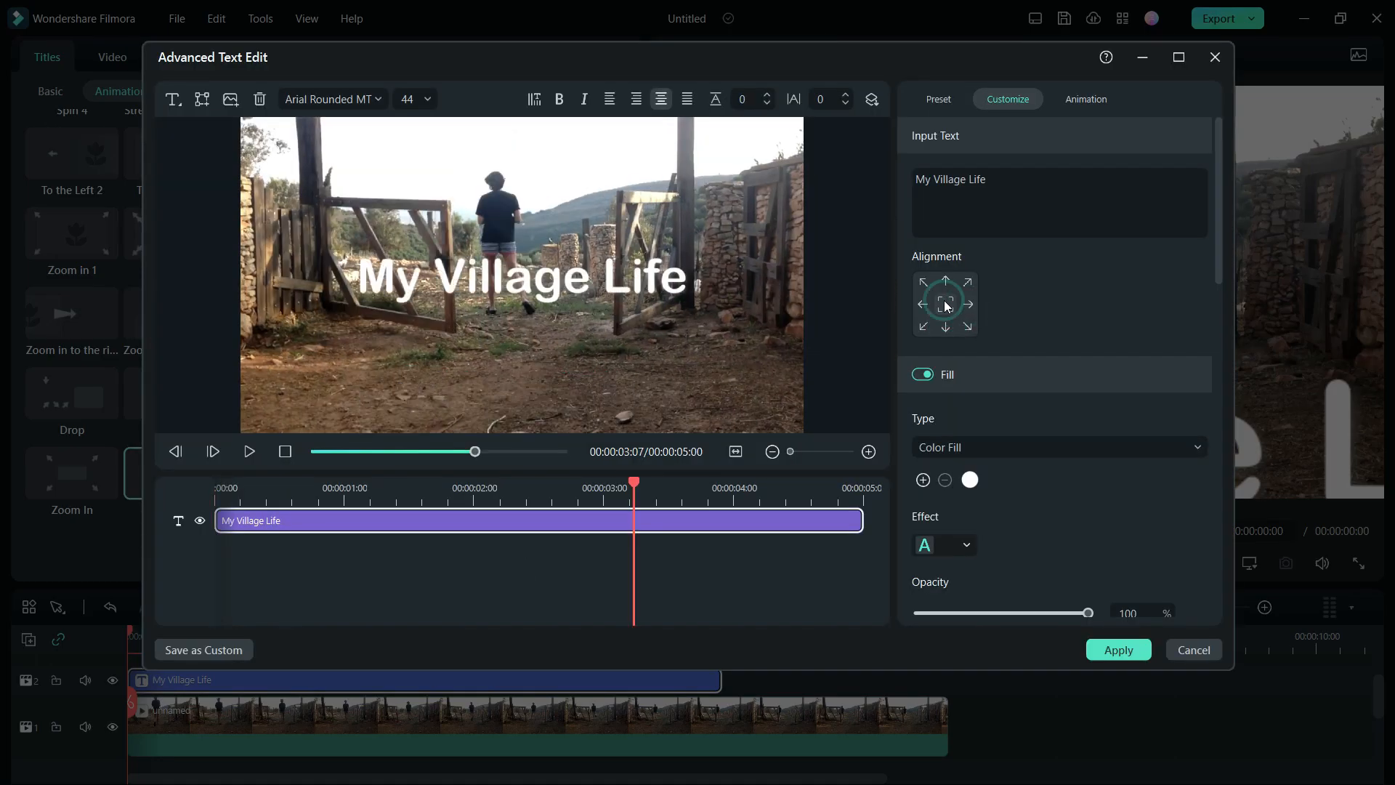
{"action": "left_click", "coordinate": [1058, 447]}
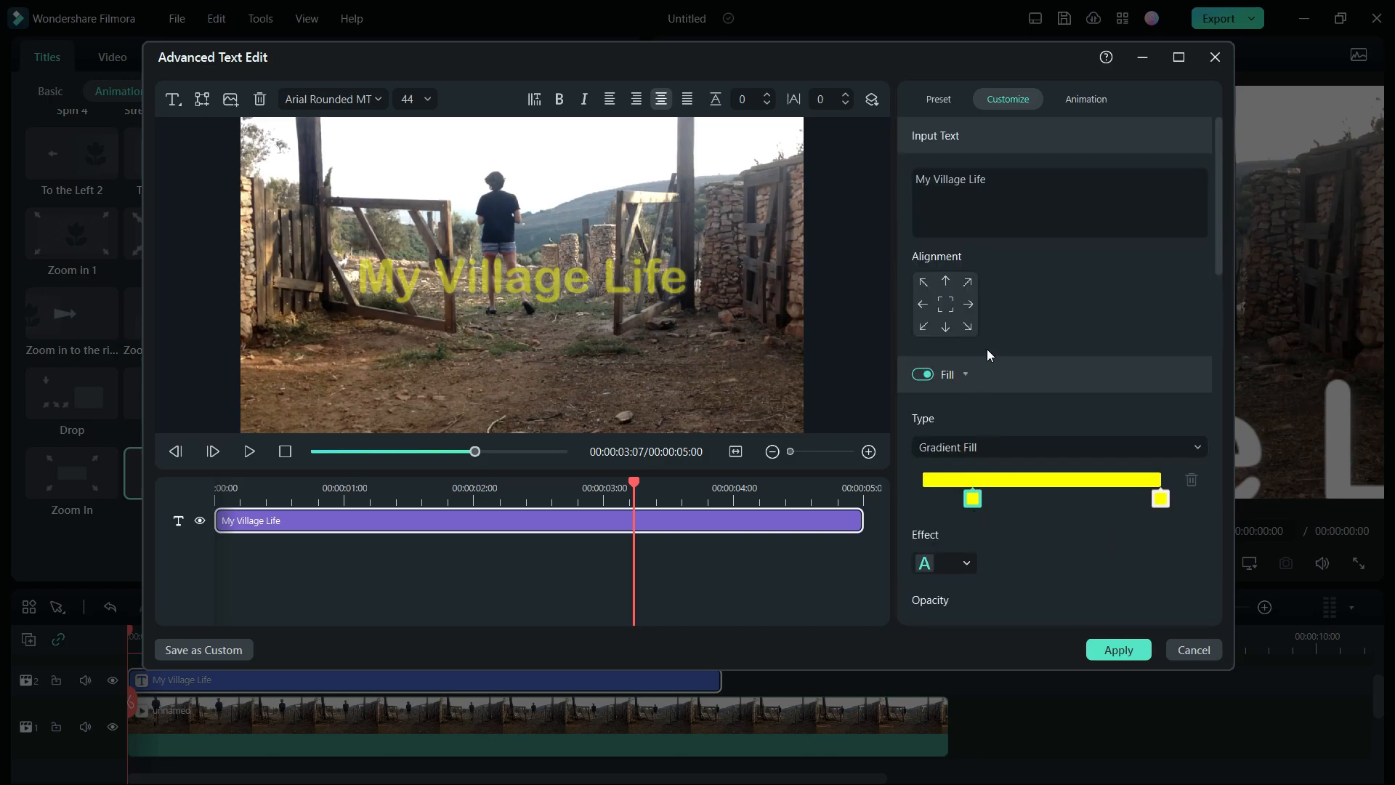
{"action": "left_click", "coordinate": [1086, 98]}
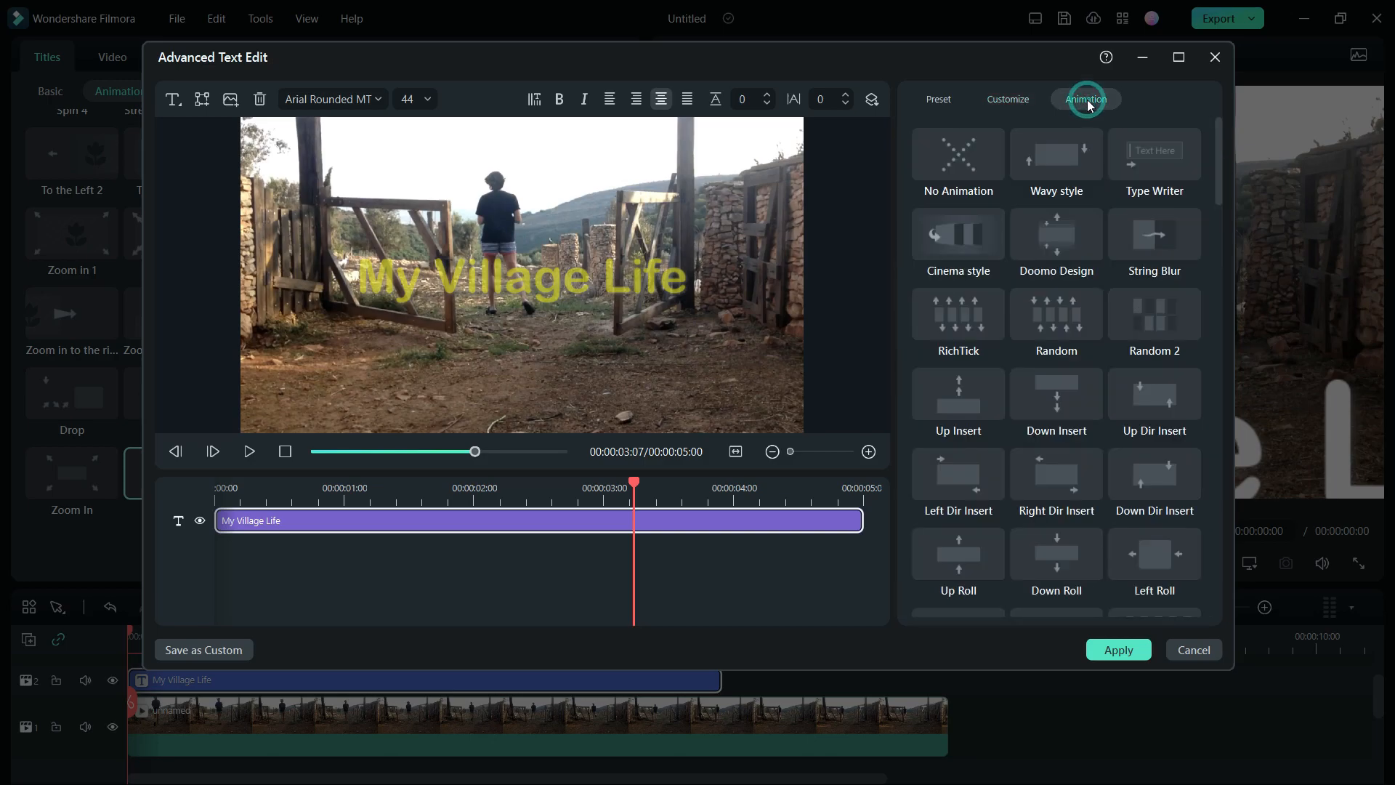
Apply an in-and-out animation with a white, blue-outlined style, then play the preview.
{"action": "left_click", "coordinate": [937, 99]}
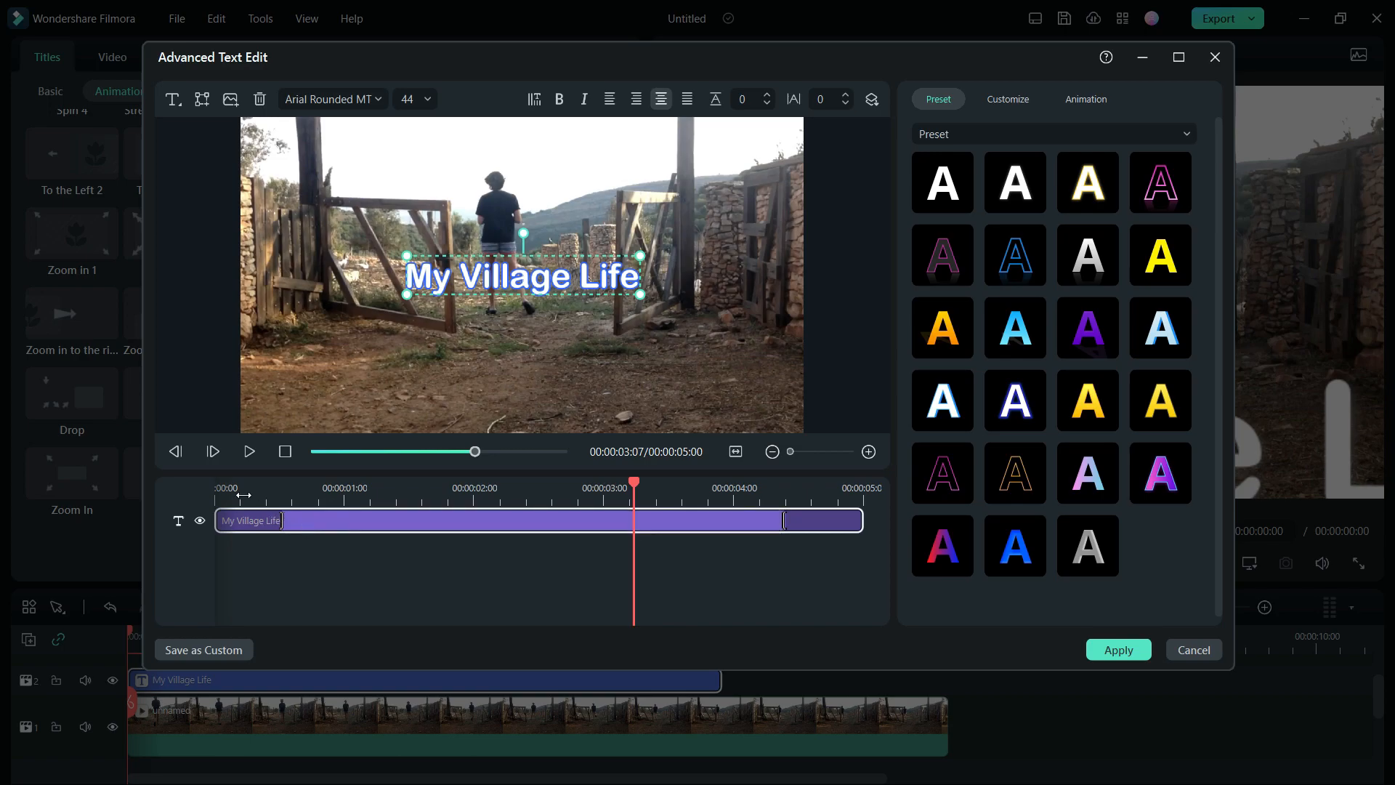
{"action": "left_click", "coordinate": [249, 451]}
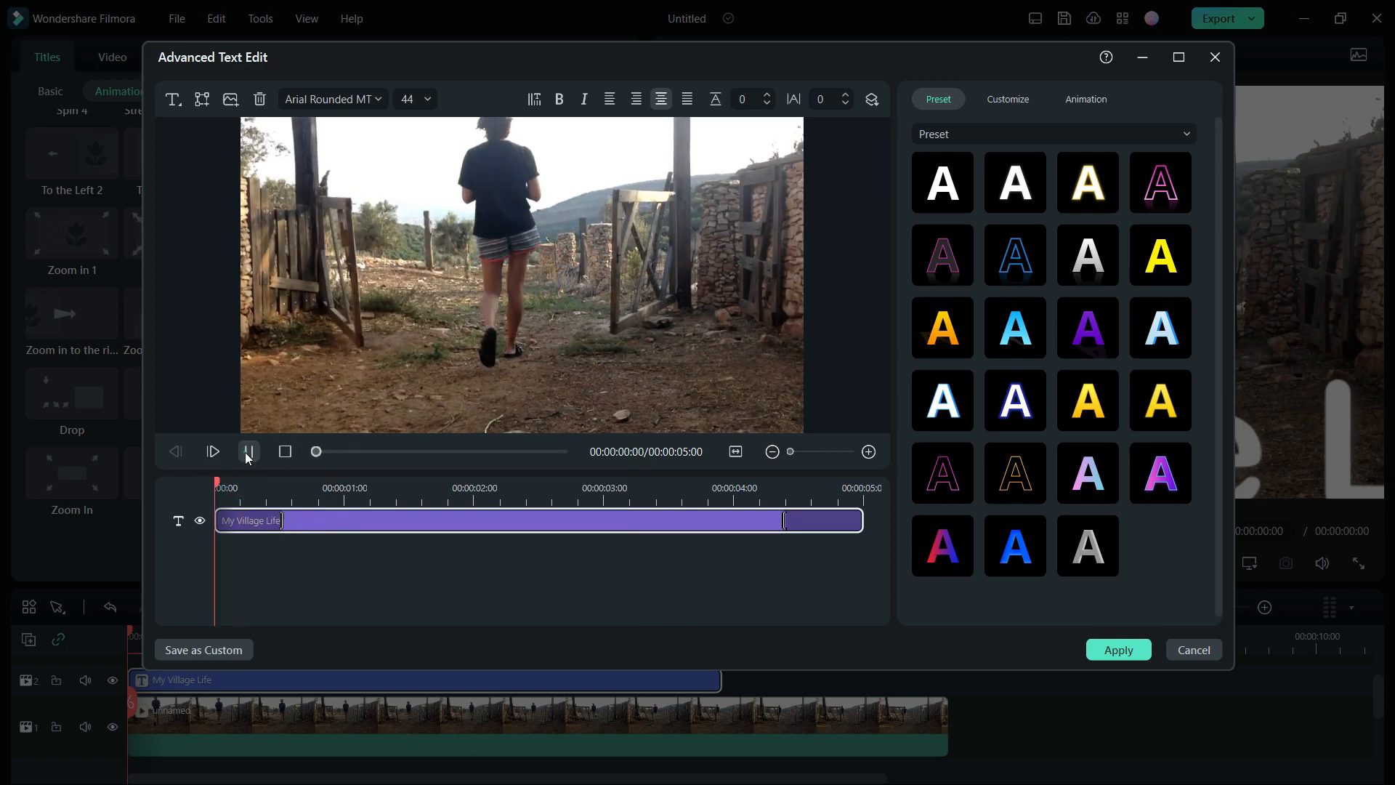
{"action": "left_click", "coordinate": [211, 451]}
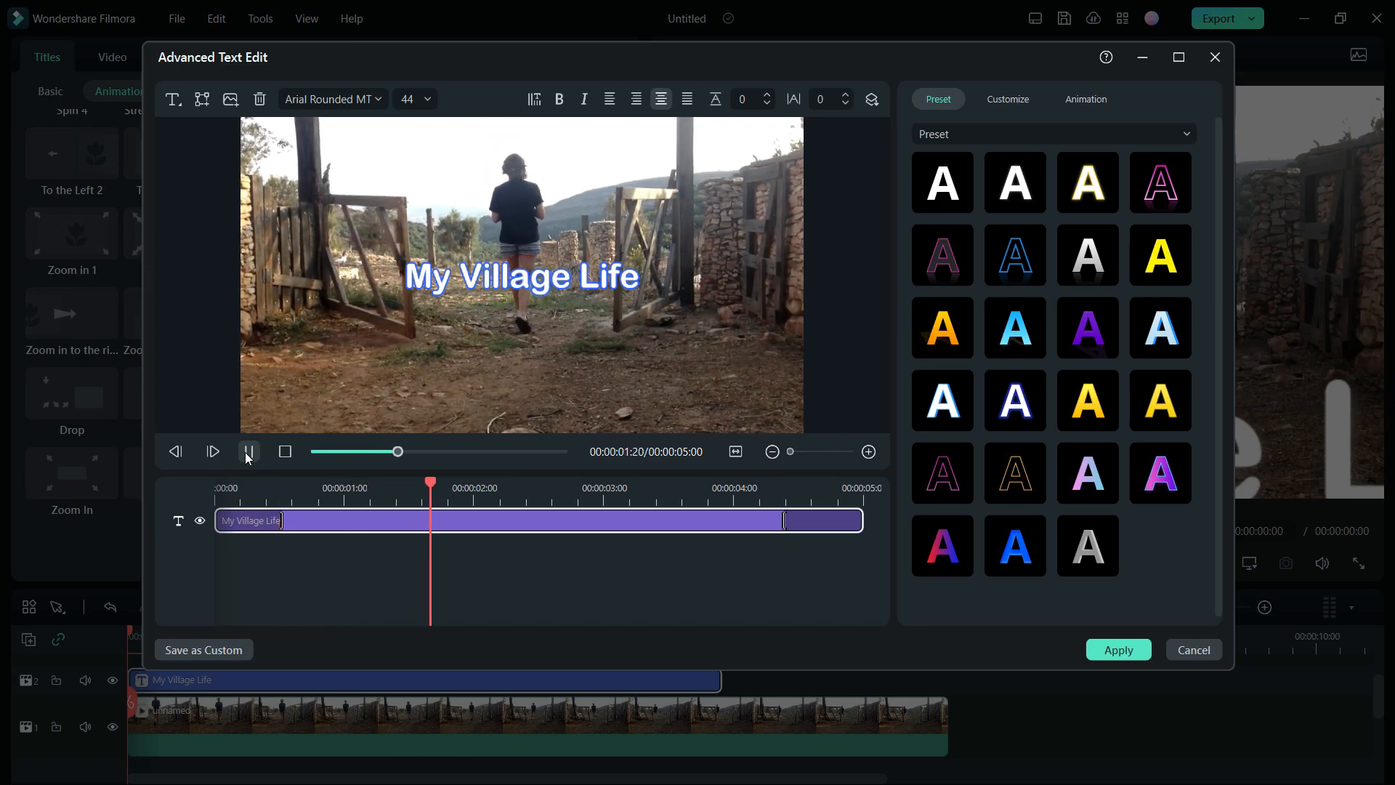
{"action": "left_click", "coordinate": [247, 451]}
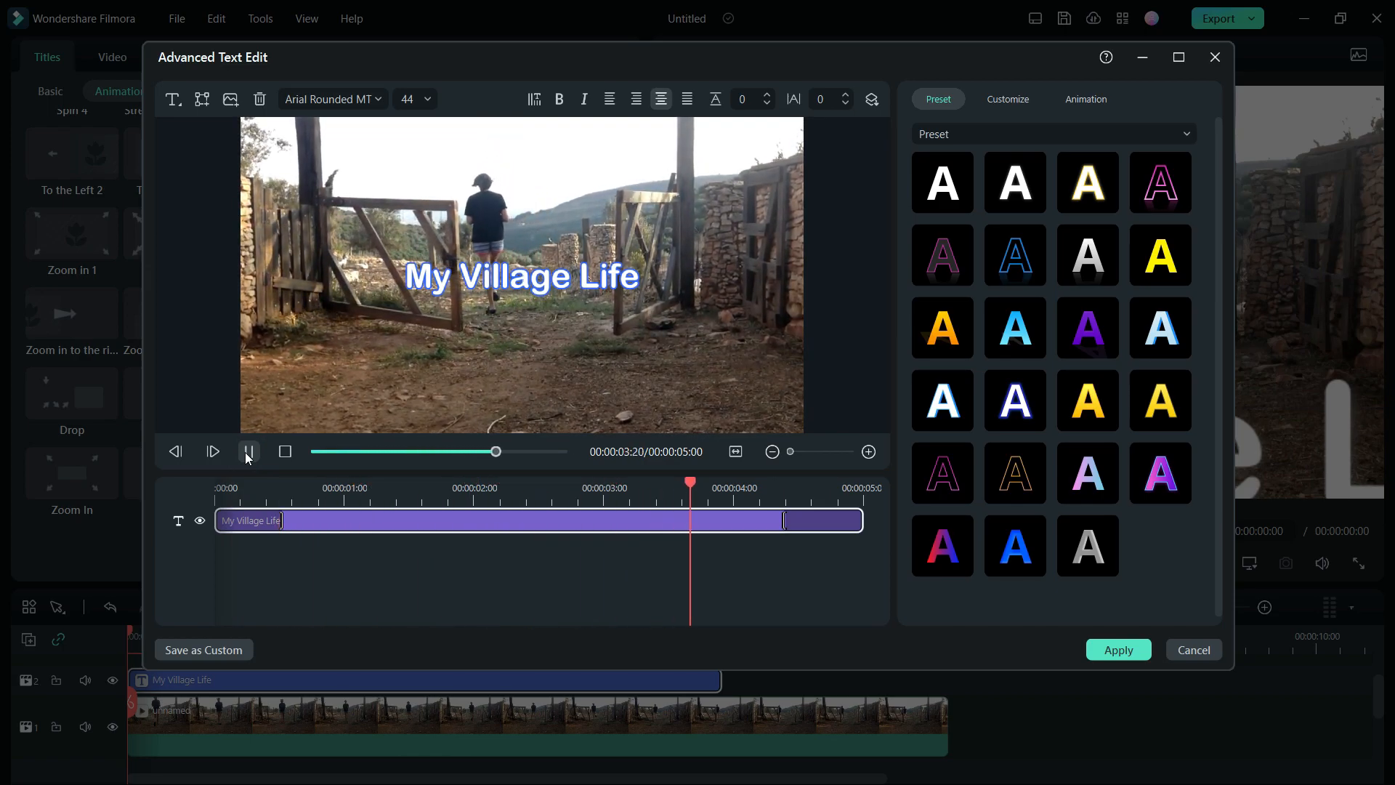
{"action": "left_click", "coordinate": [248, 451]}
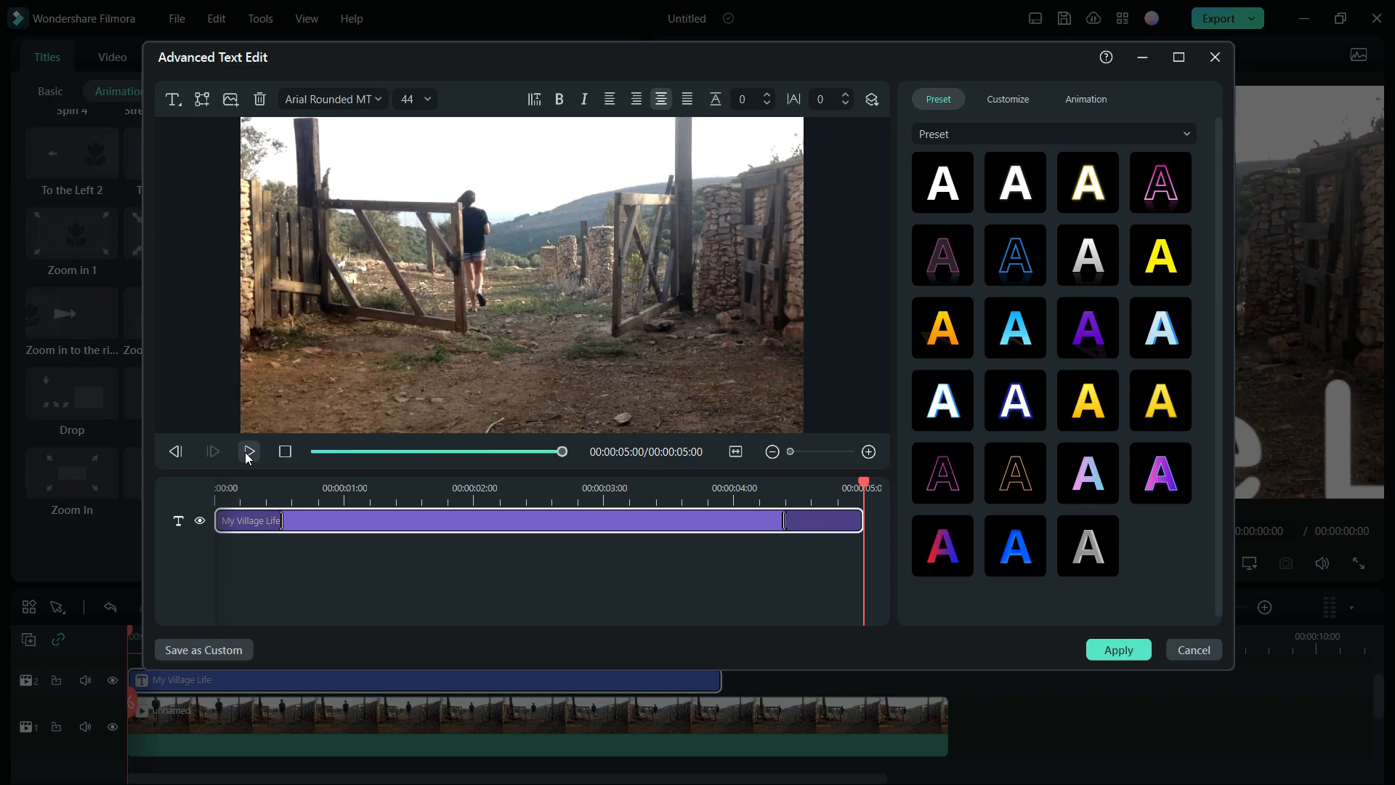
{"action": "mouse_move", "coordinate": [248, 451]}
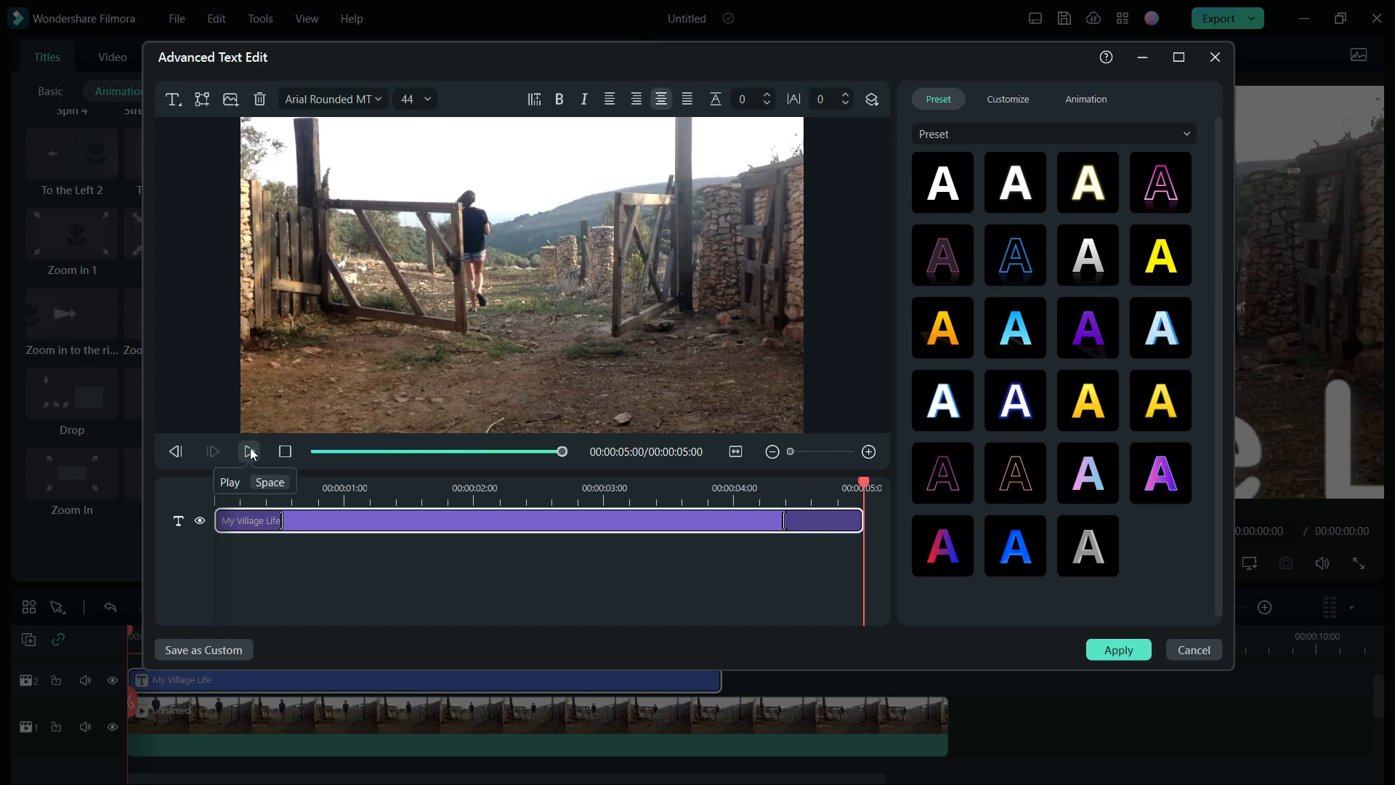